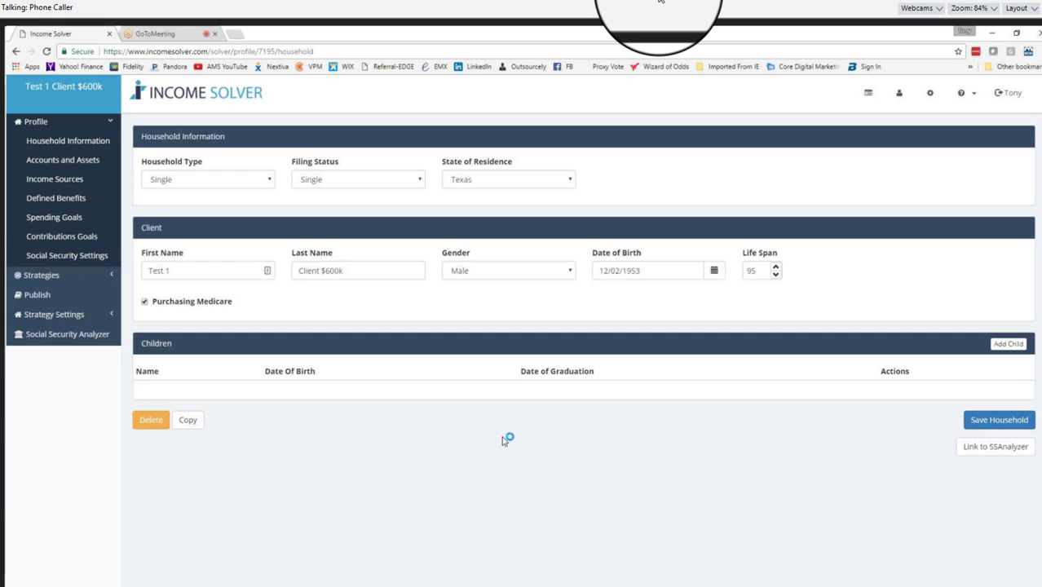
mouse_move(502, 440)
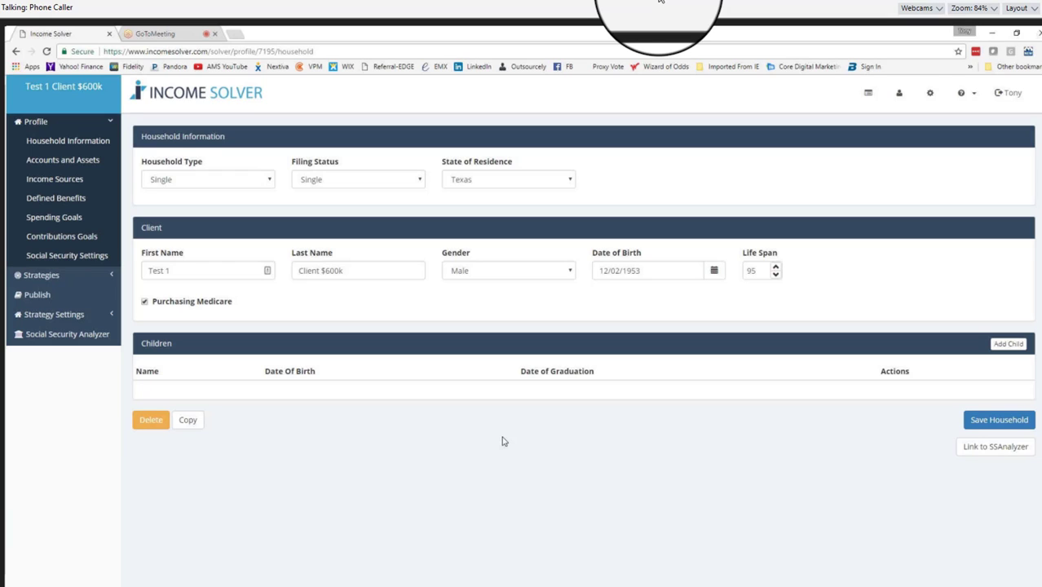
mouse_move(760, 295)
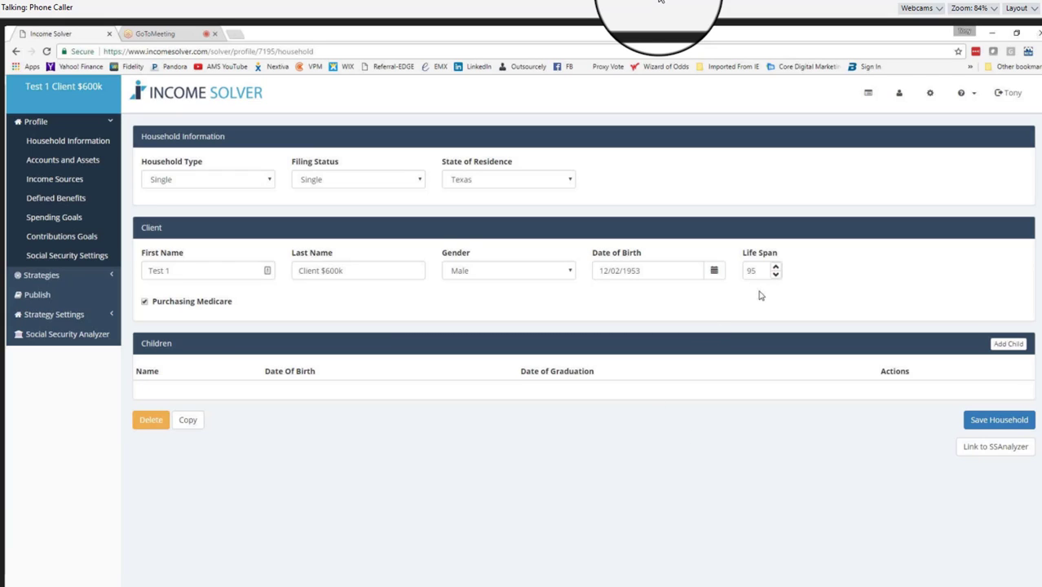
Expand the Strategies list in the sidebar and go to the Manage strategies page
left_click(145, 300)
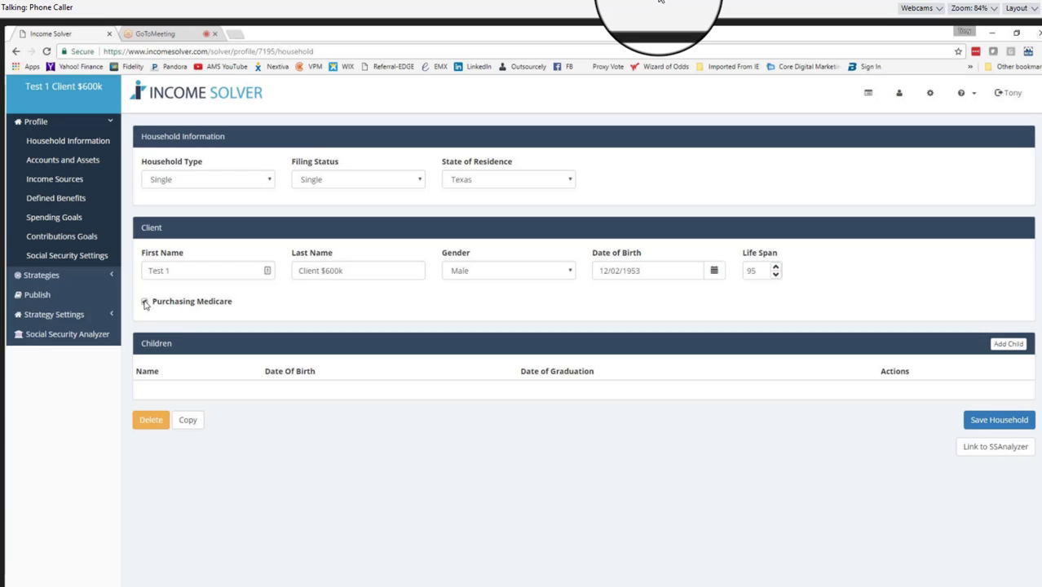
left_click(145, 300)
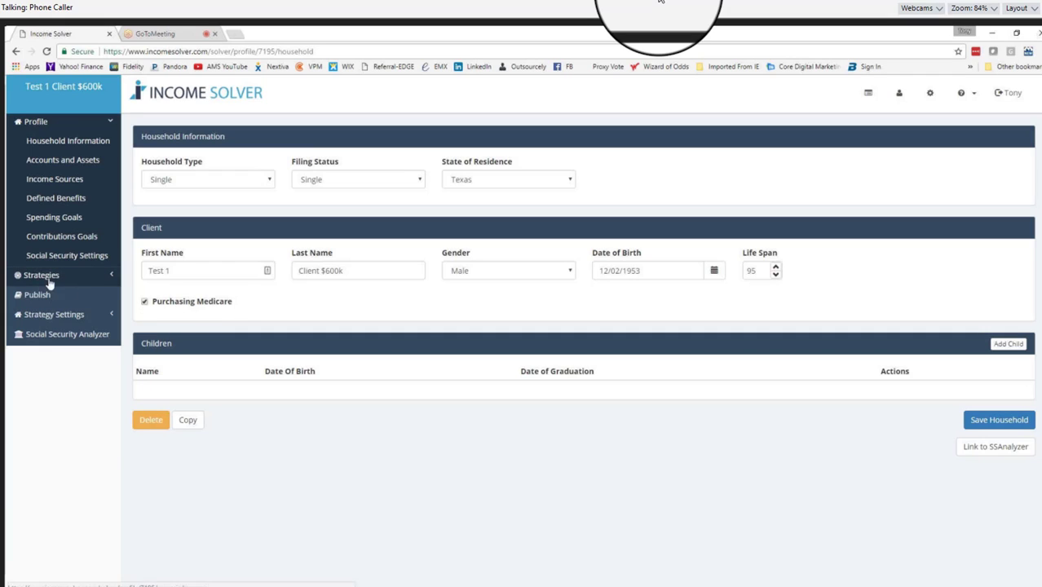
left_click(42, 274)
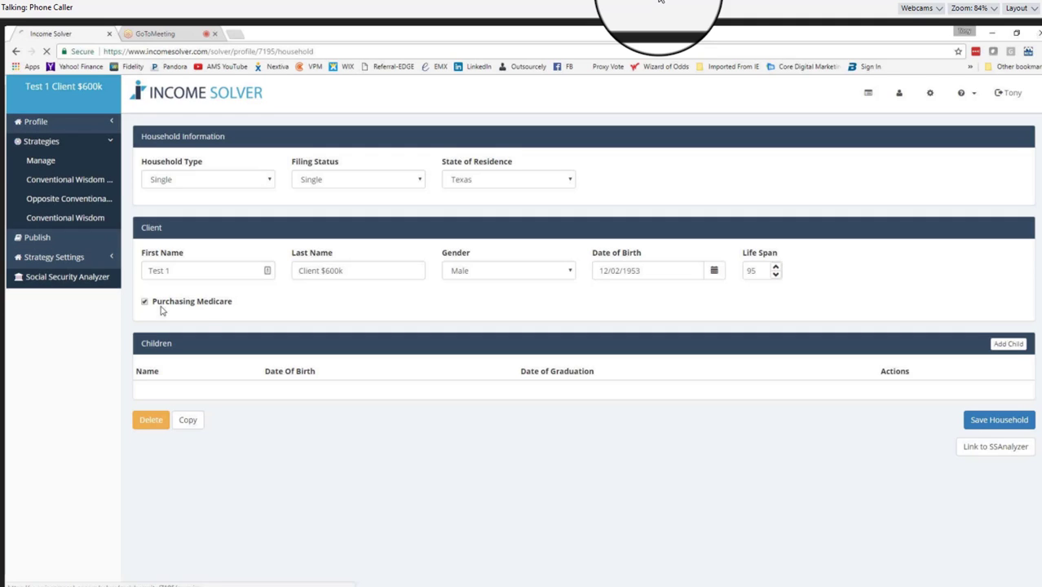
left_click(39, 160)
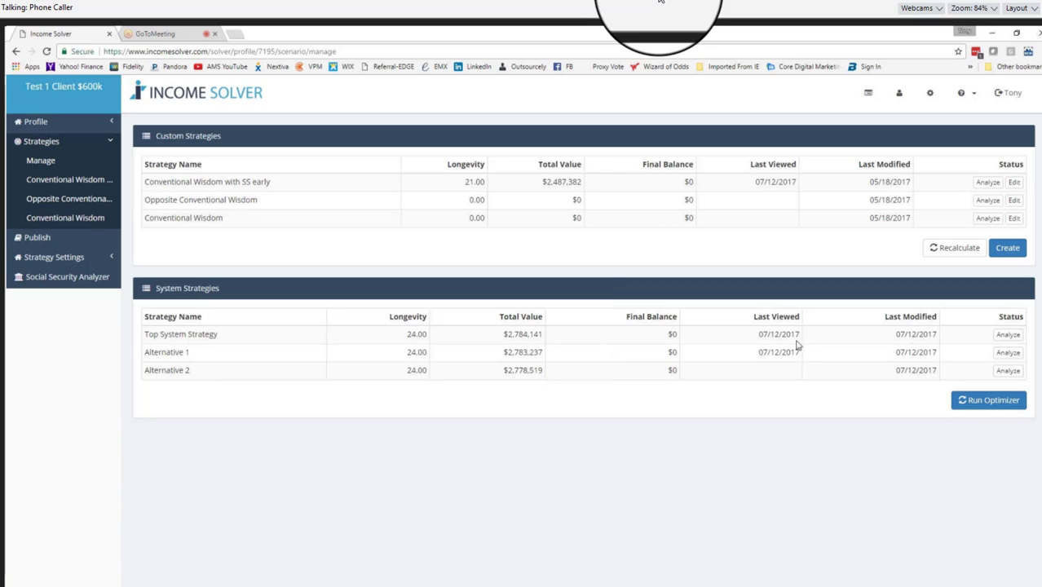
Analyze the Top System Strategy for 'Test 1 Client $600k'
left_click(1007, 334)
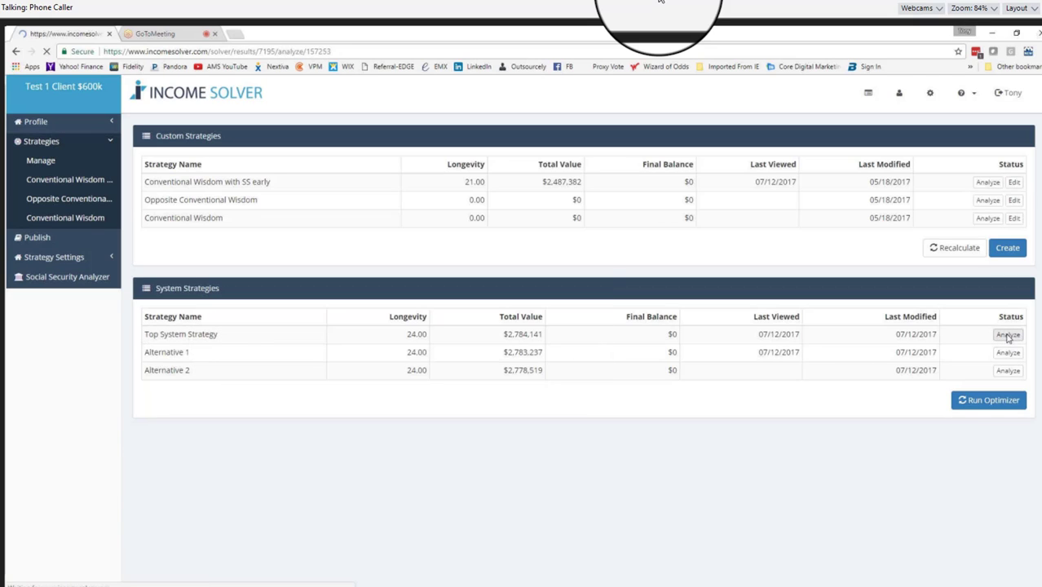
left_click(1008, 335)
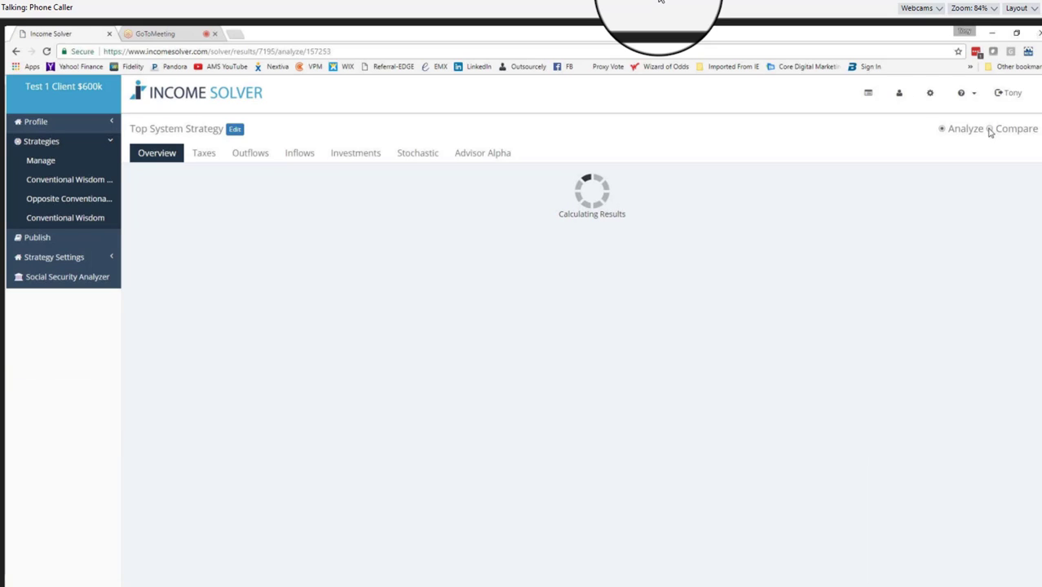
Compare Top System Strategy against Conventional Wisdom with SS early across the result charts
left_click(991, 129)
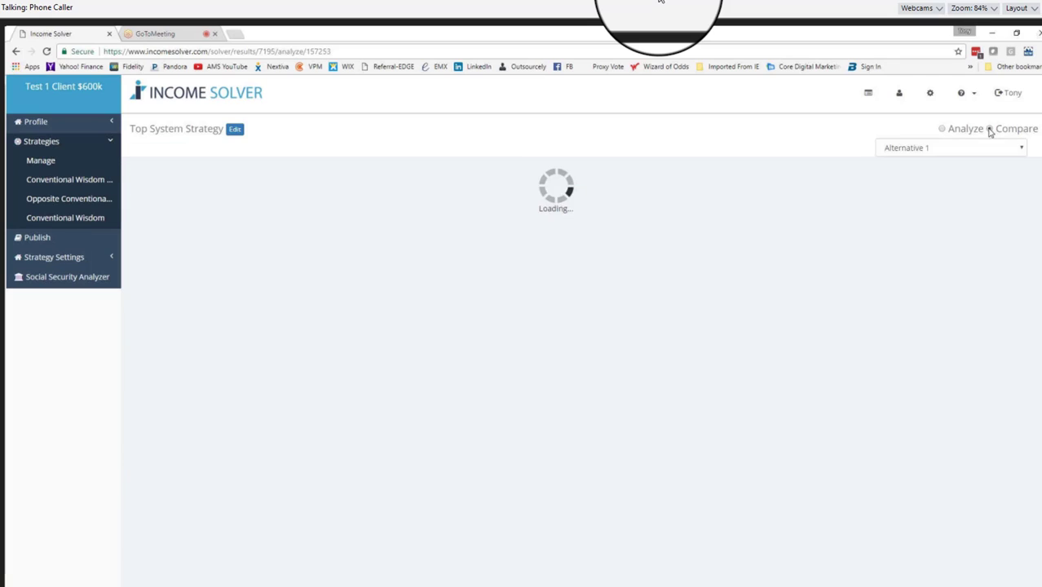
left_click(991, 128)
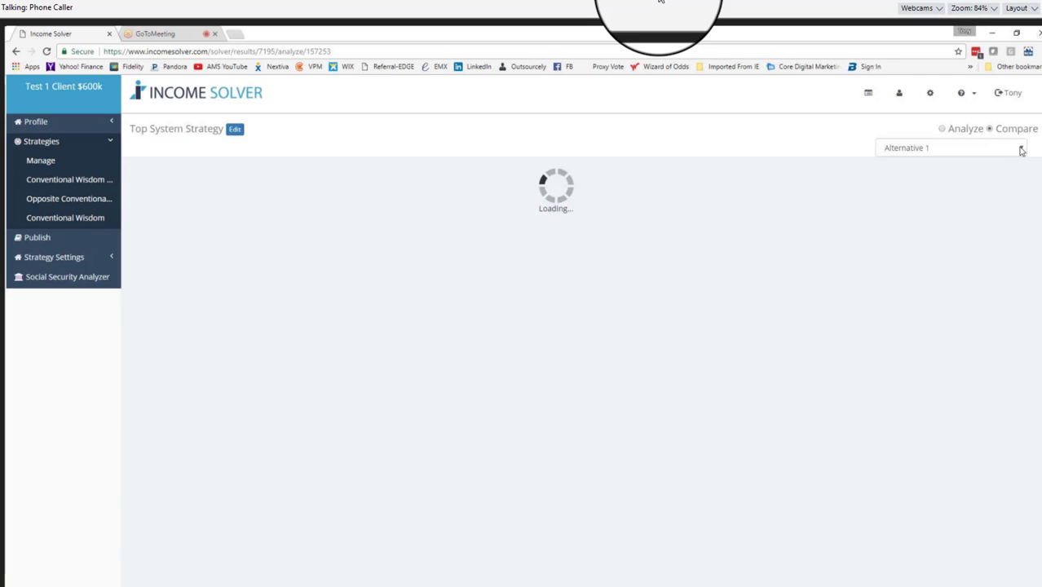
left_click(1019, 147)
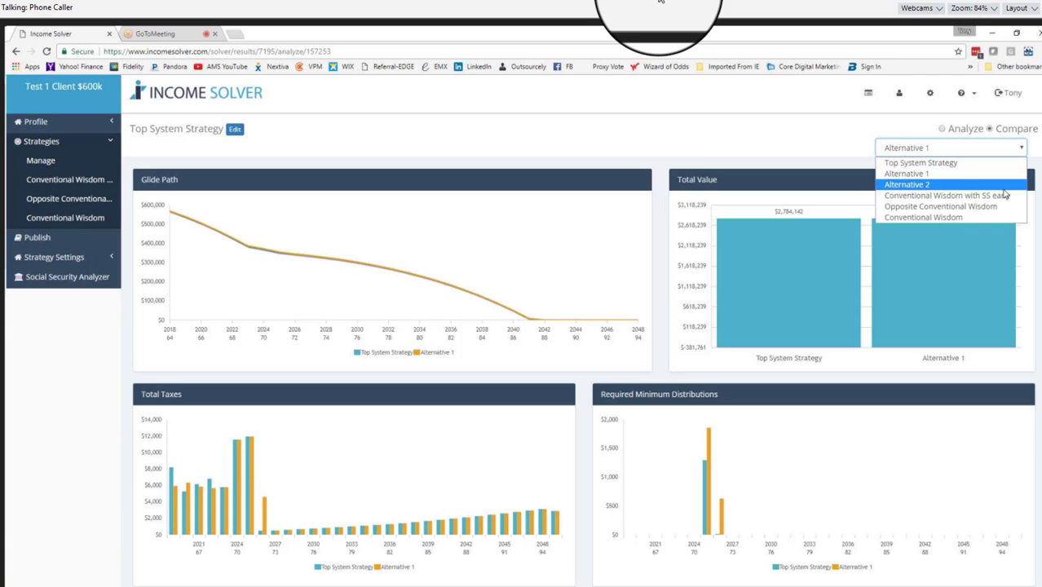
mouse_move(945, 196)
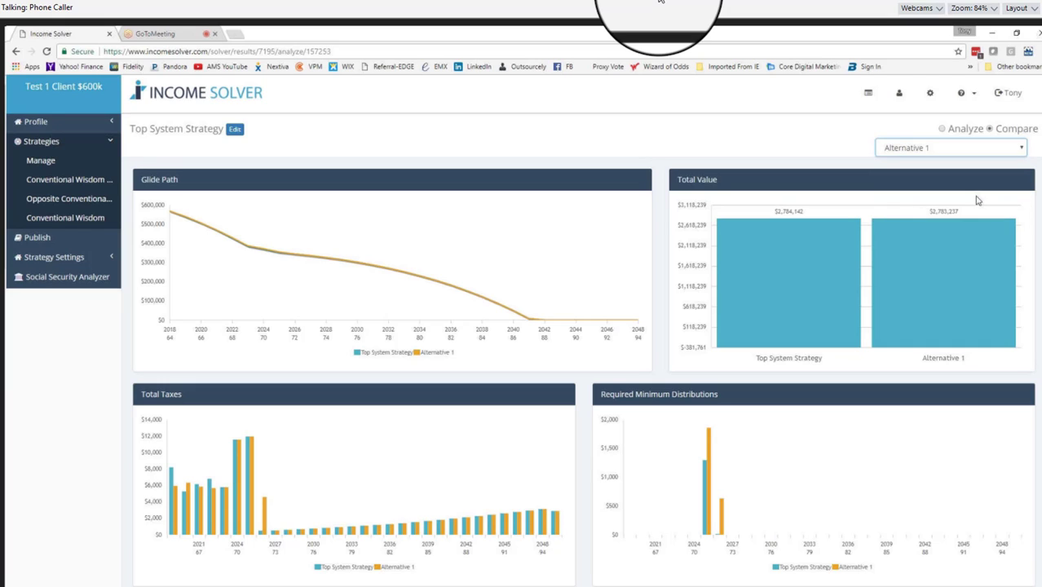
left_click(948, 147)
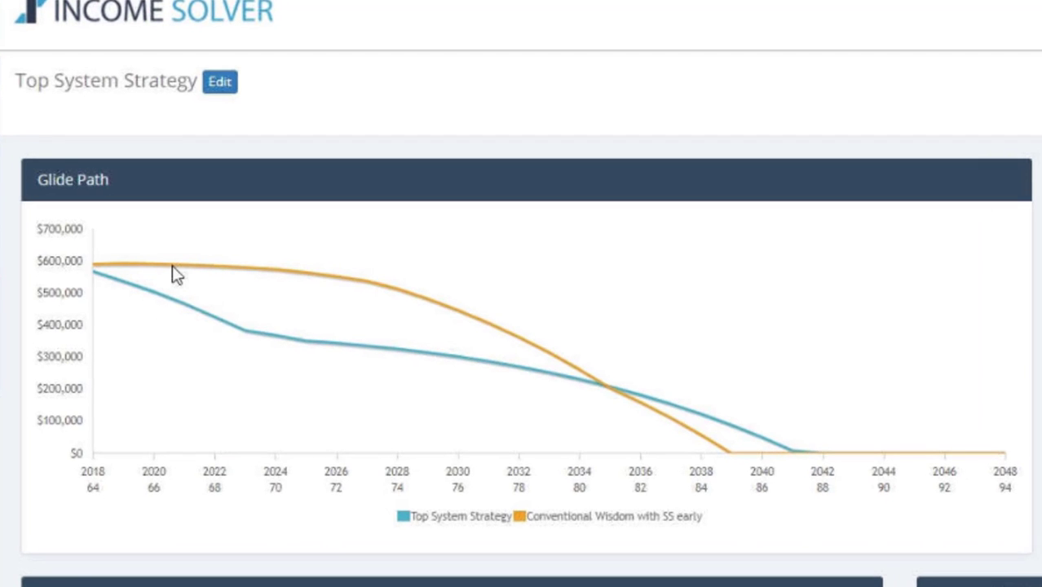
mouse_move(343, 274)
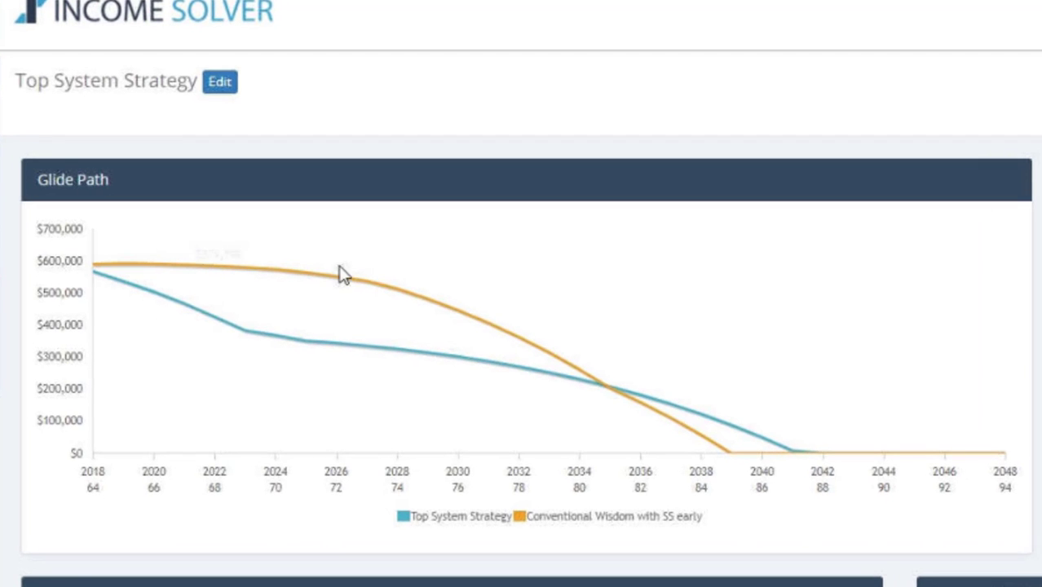
mouse_move(727, 457)
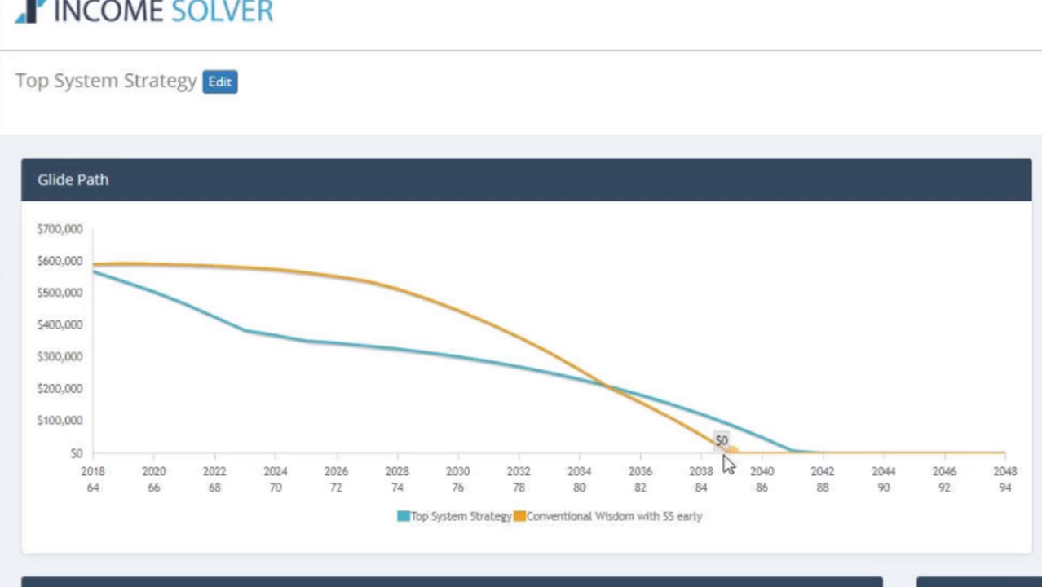
mouse_move(98, 285)
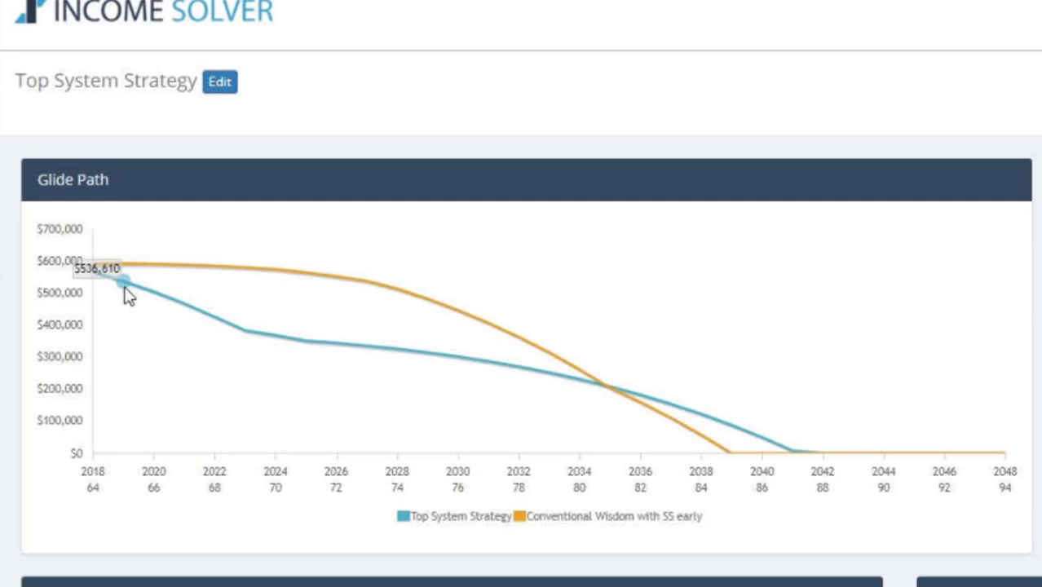
mouse_move(114, 287)
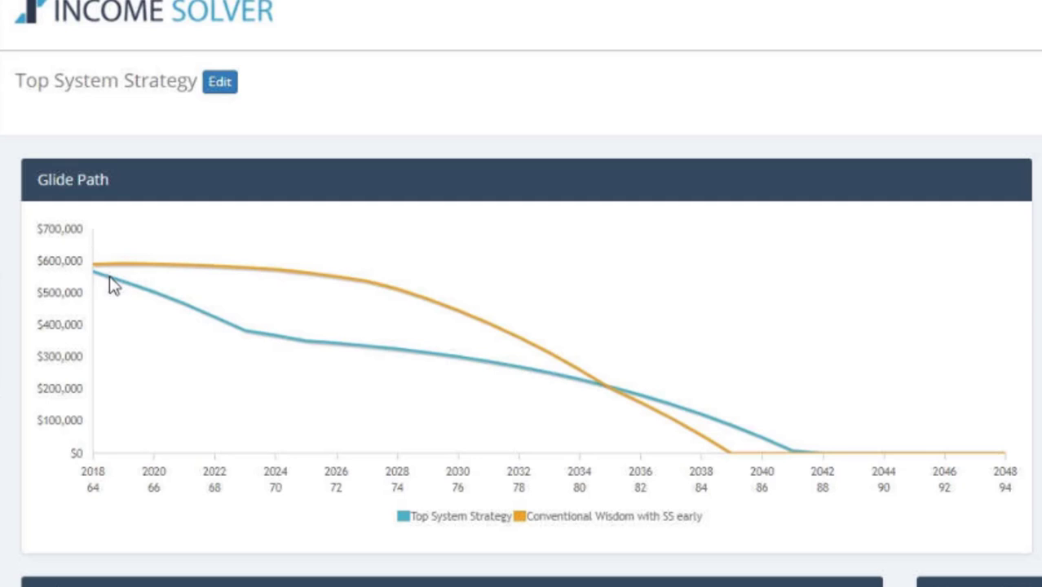
mouse_move(235, 336)
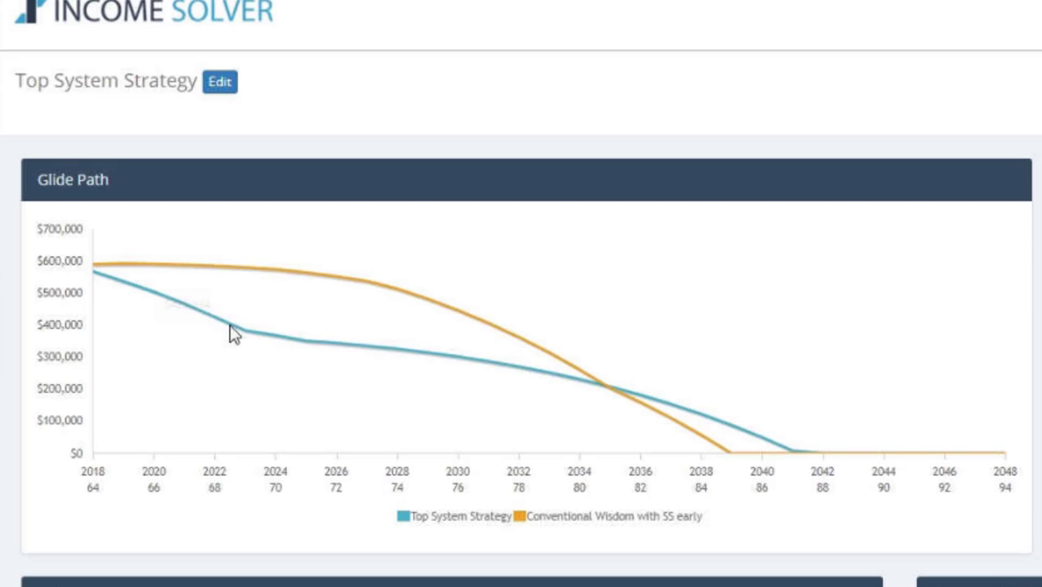
mouse_move(303, 336)
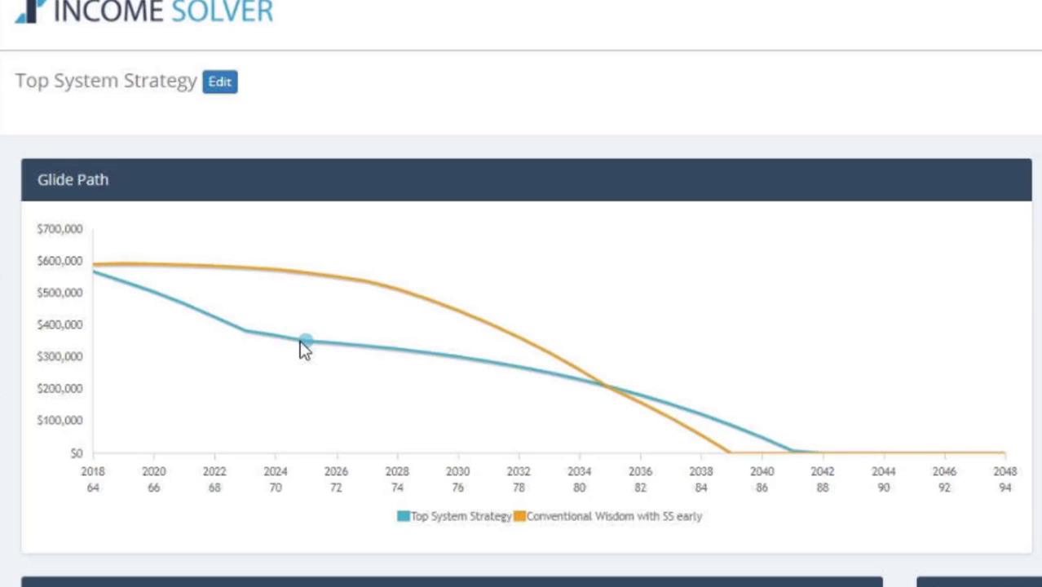
mouse_move(606, 392)
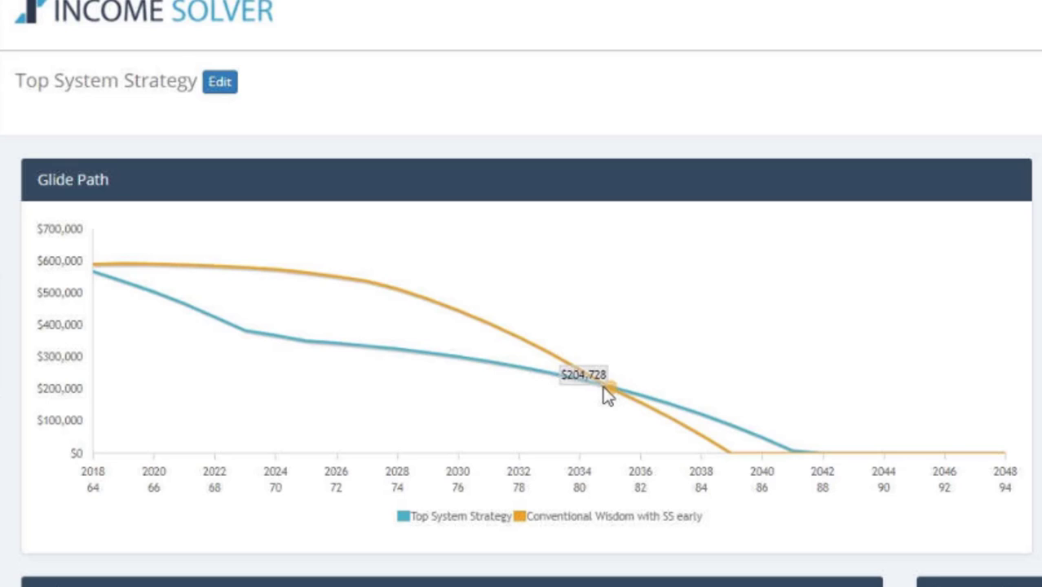
mouse_move(708, 409)
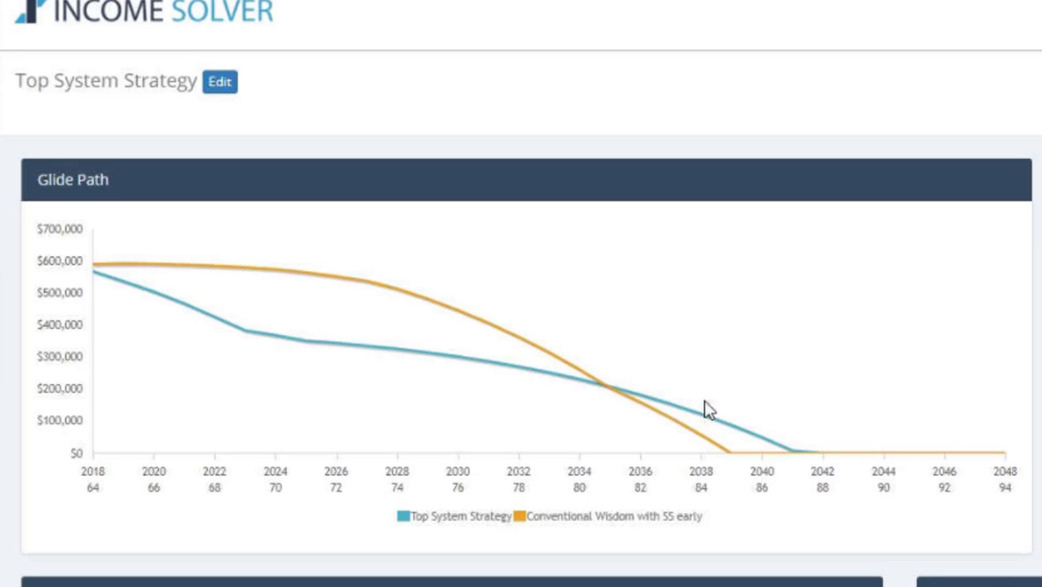
mouse_move(791, 459)
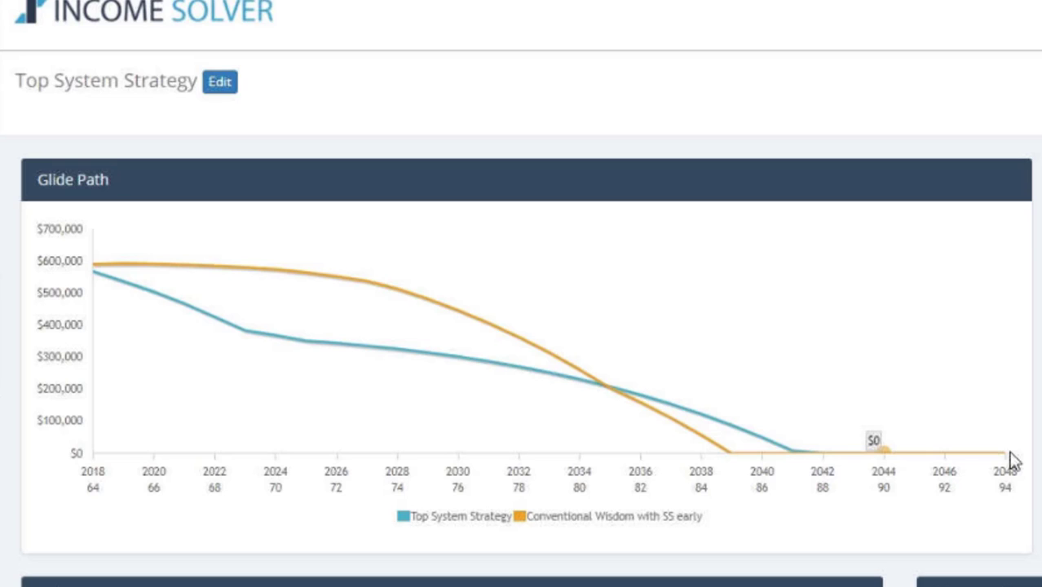
mouse_move(789, 228)
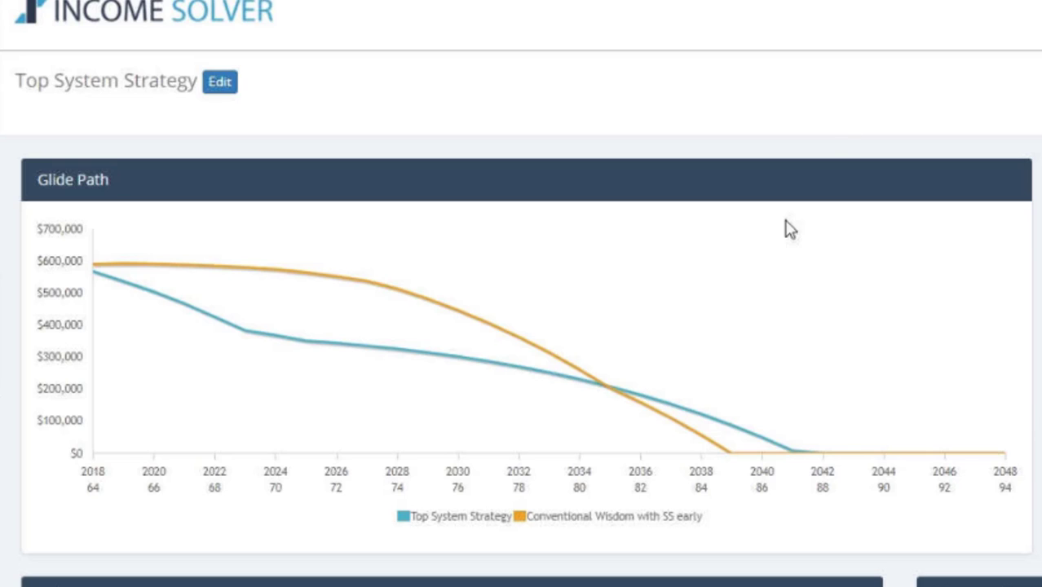
mouse_move(727, 456)
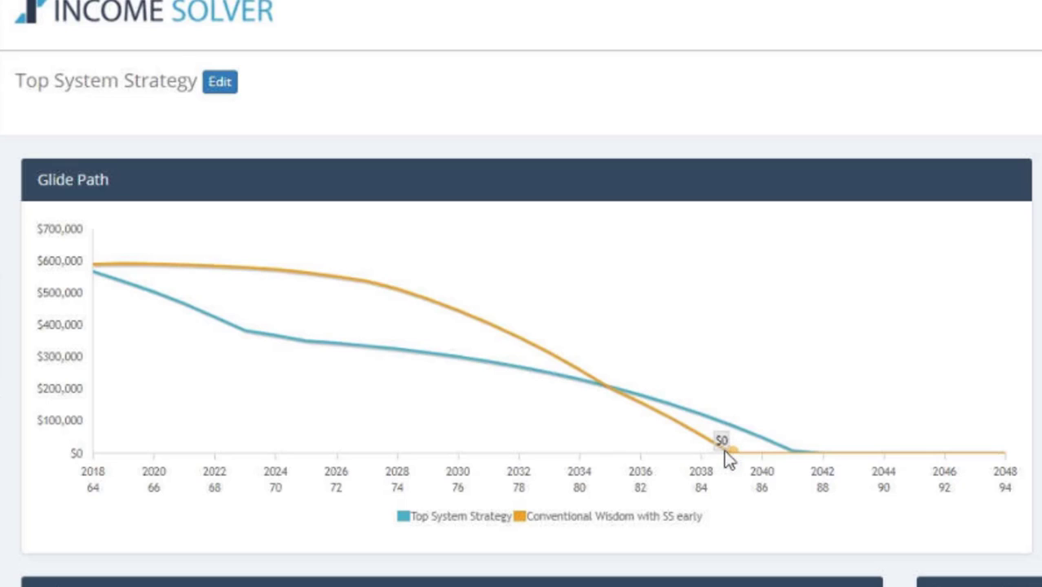
mouse_move(805, 479)
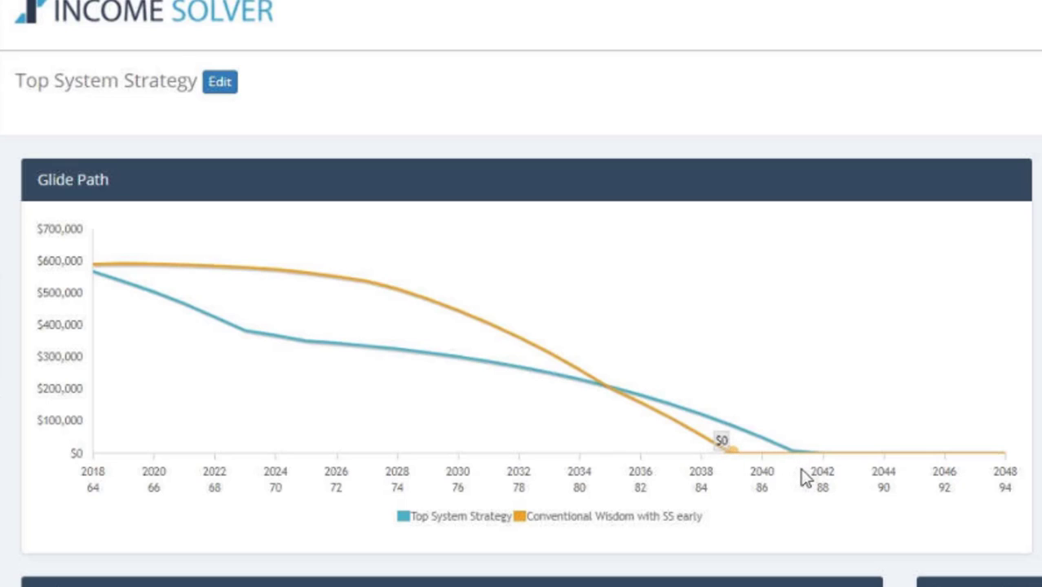
mouse_move(727, 462)
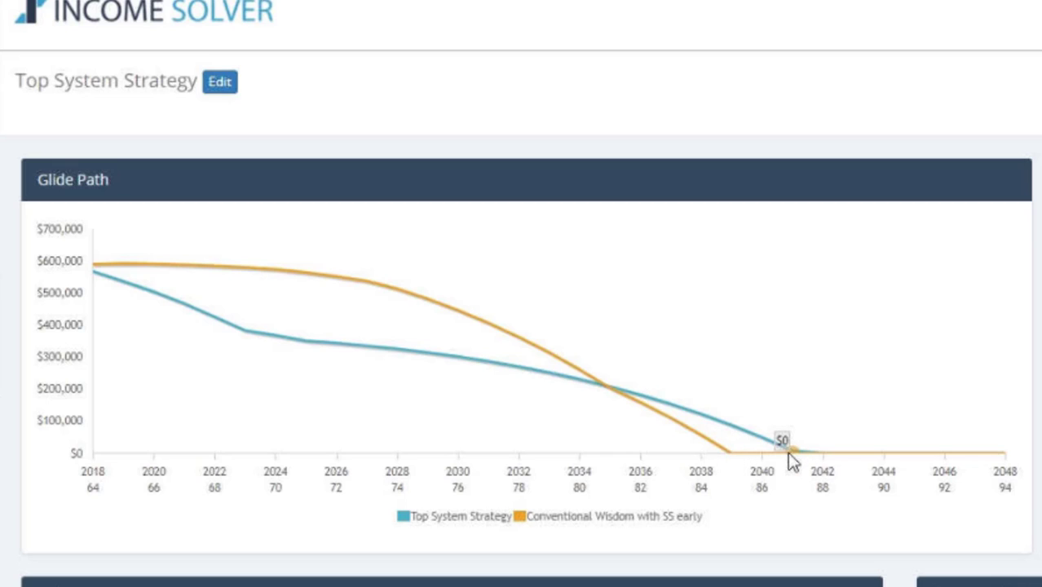
mouse_move(818, 371)
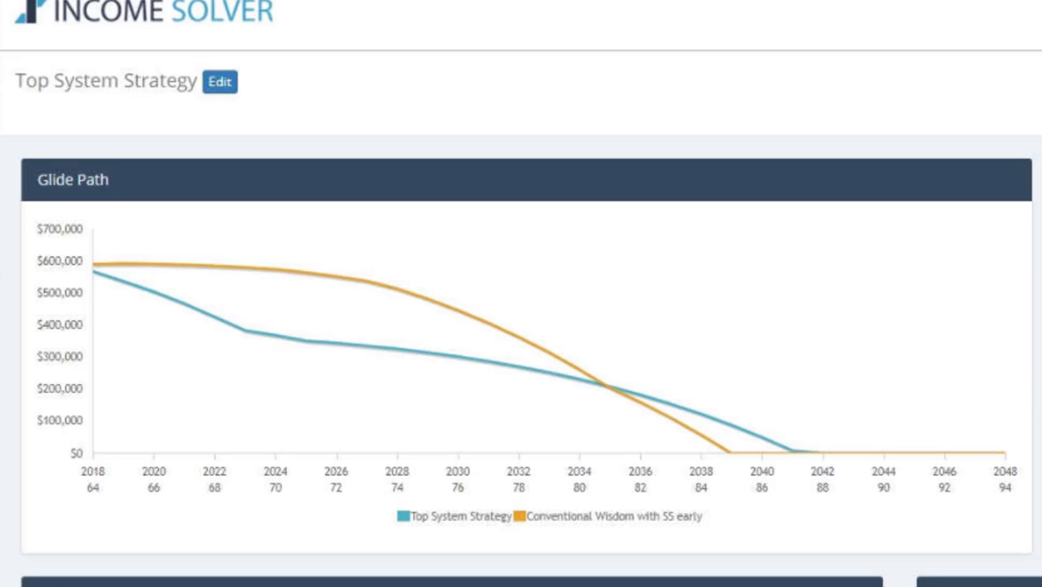
mouse_move(88, 73)
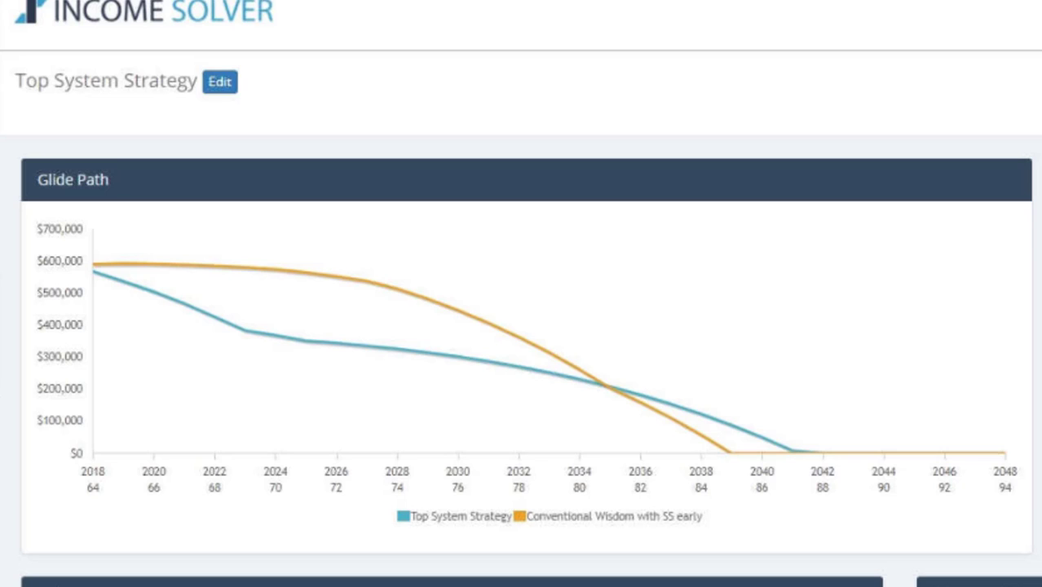
Scroll past the Total Taxes bar chart down to the year-by-year Schedule table
scroll("down", 3)
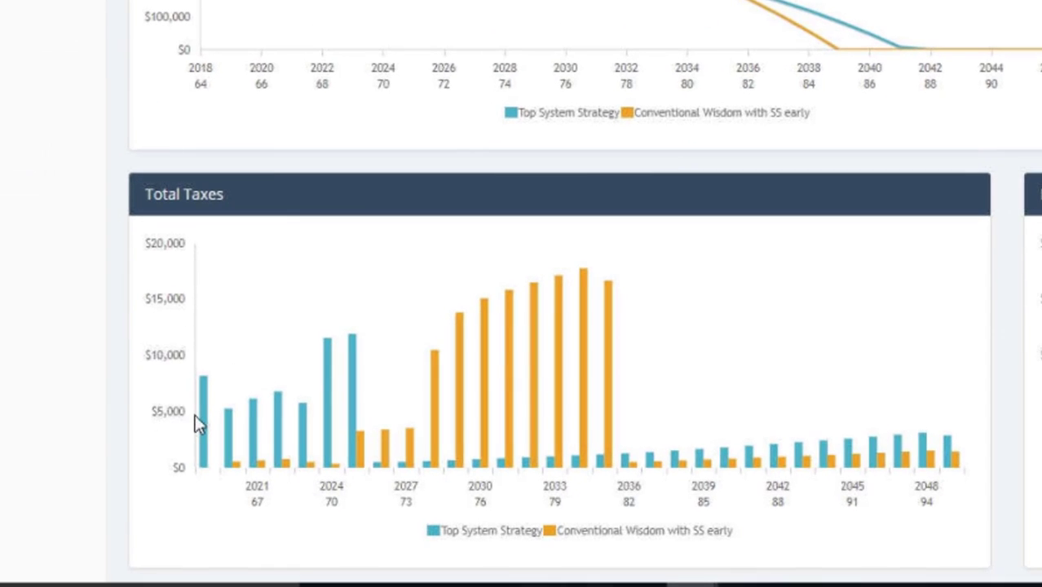
mouse_move(215, 423)
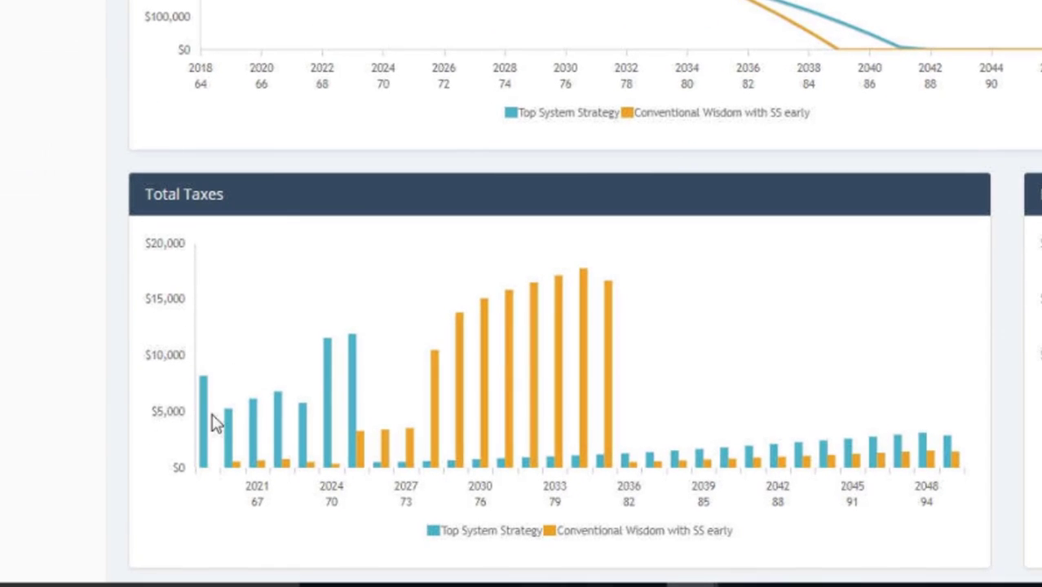
mouse_move(328, 417)
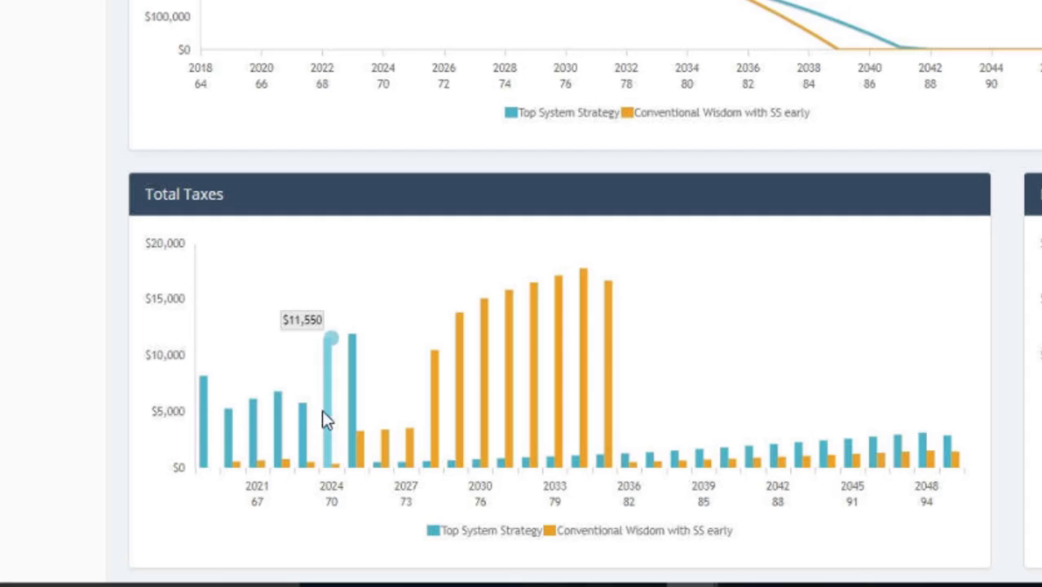
mouse_move(317, 411)
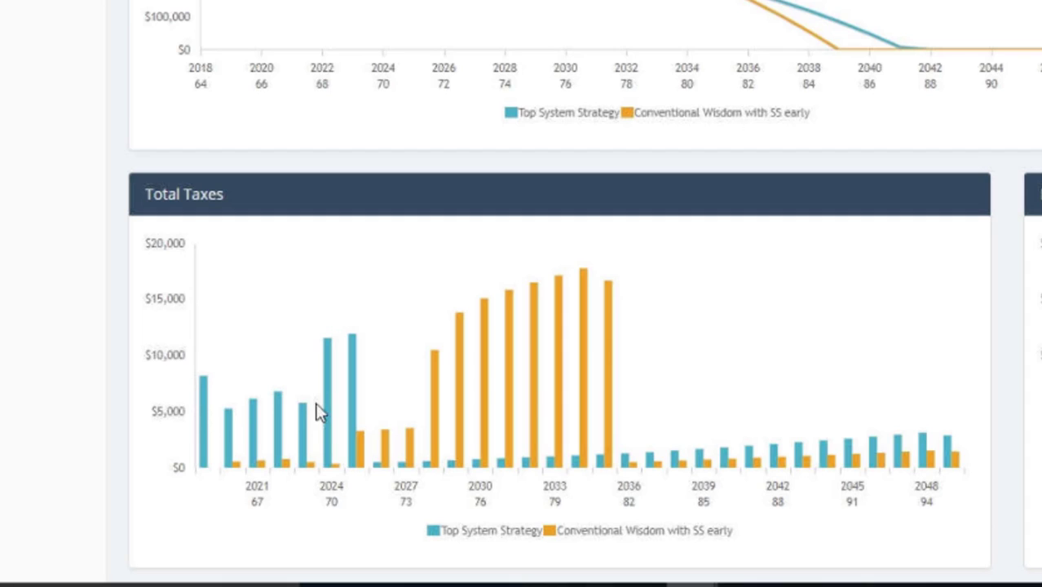
mouse_move(353, 405)
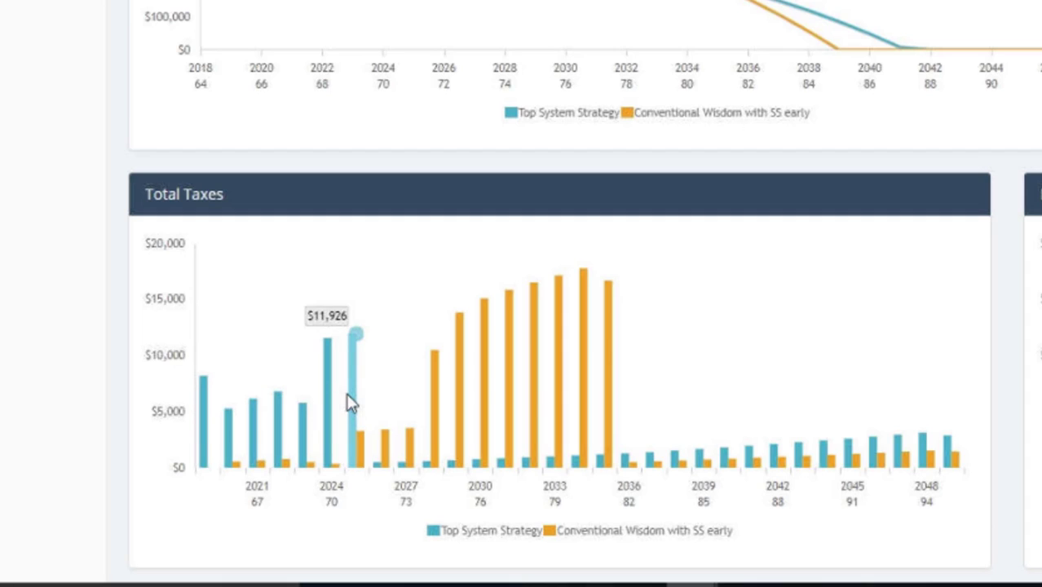
mouse_move(200, 410)
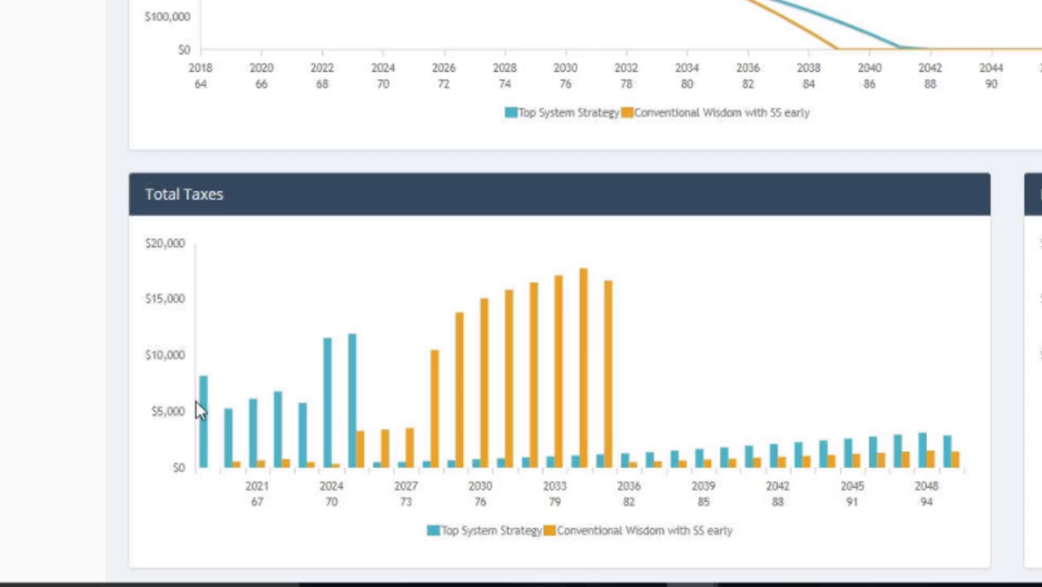
mouse_move(464, 430)
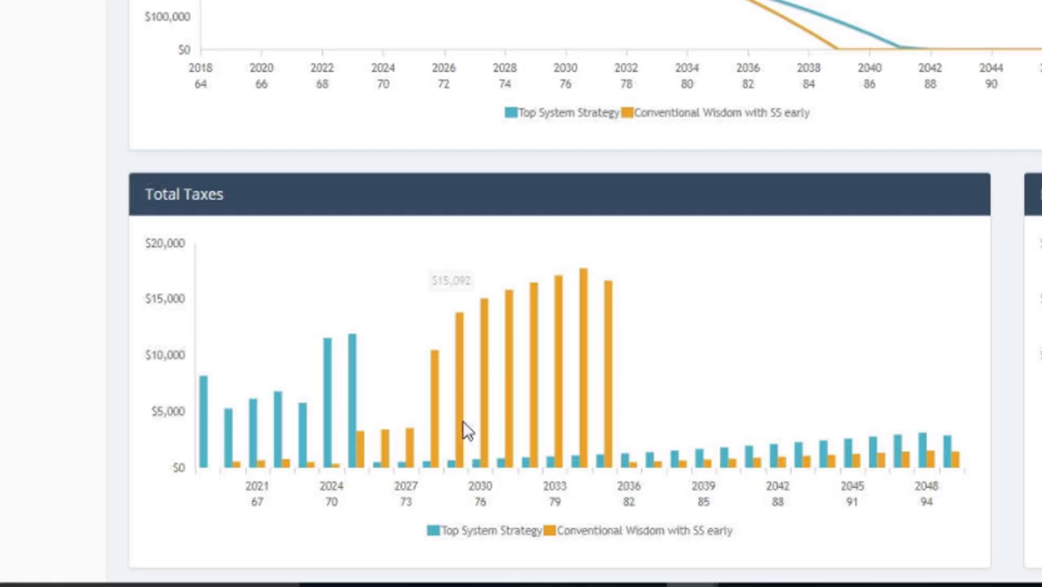
mouse_move(453, 423)
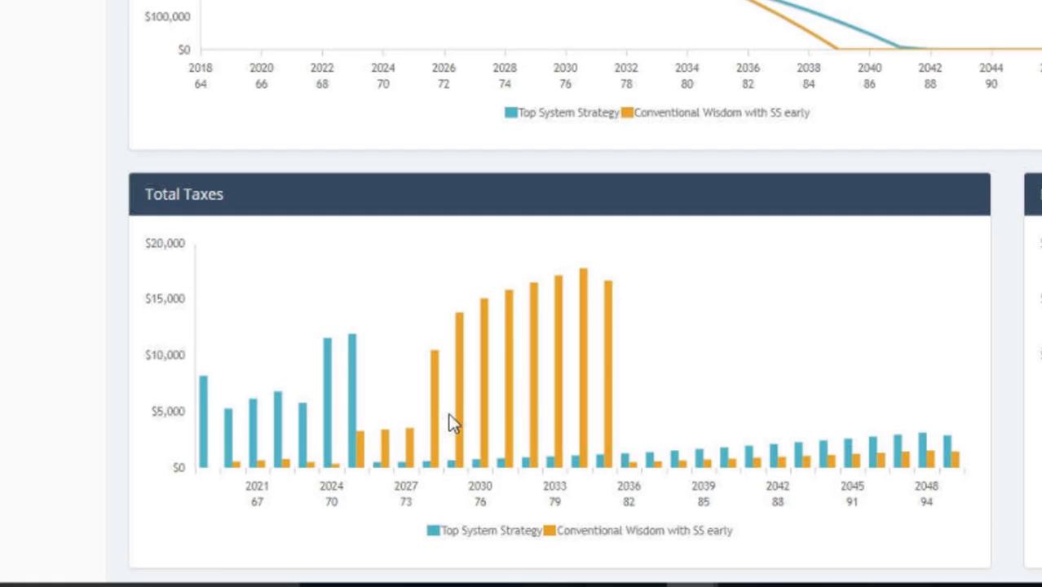
mouse_move(455, 421)
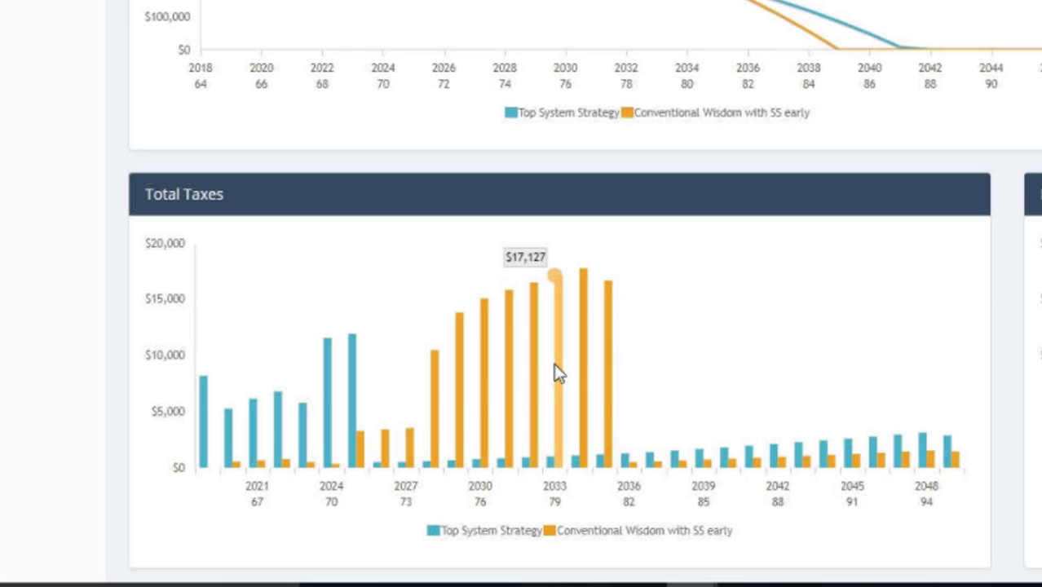
mouse_move(610, 357)
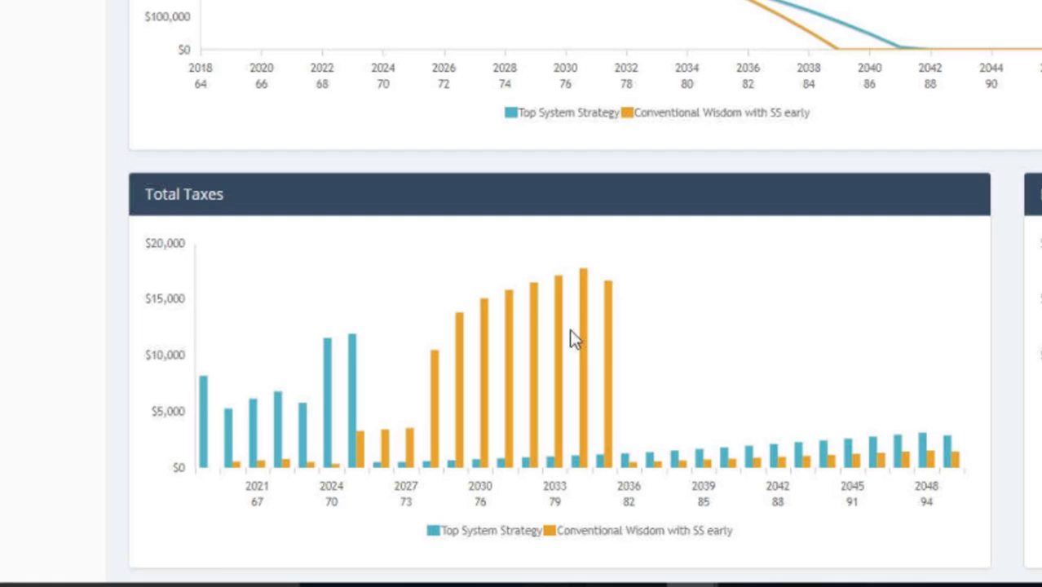
mouse_move(310, 396)
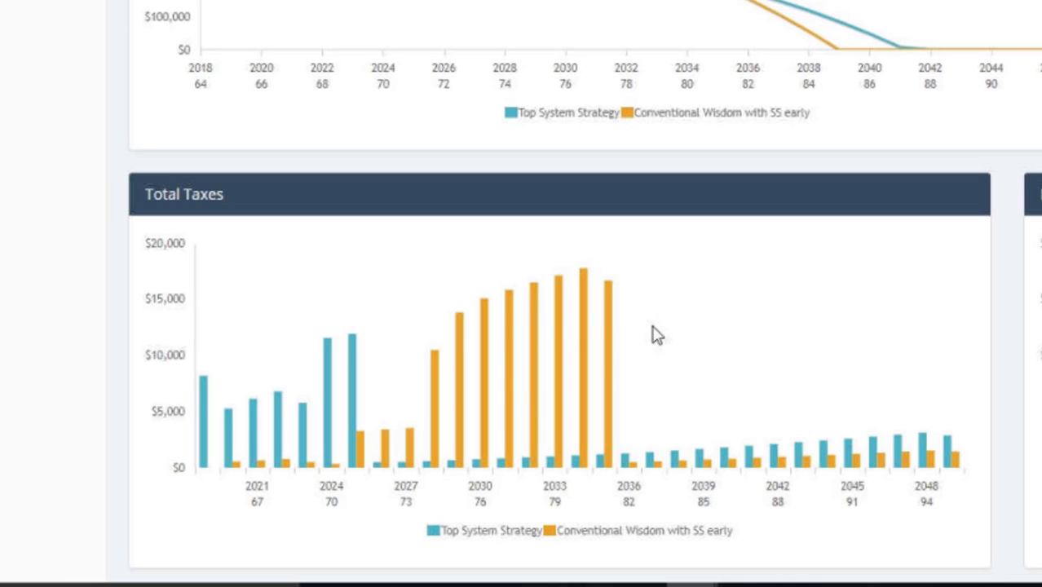
scroll("down", 3)
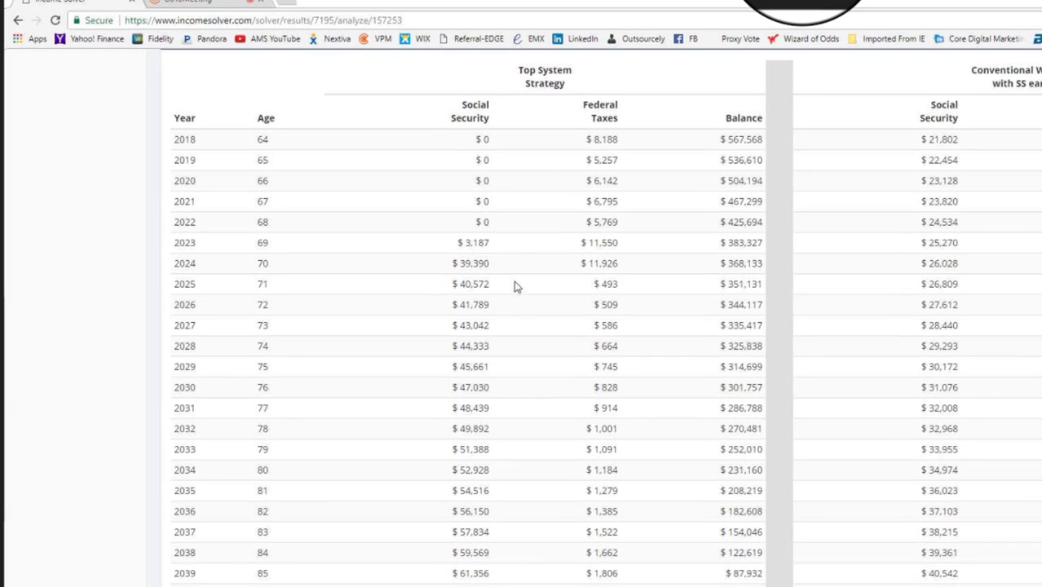
scroll("down", 3)
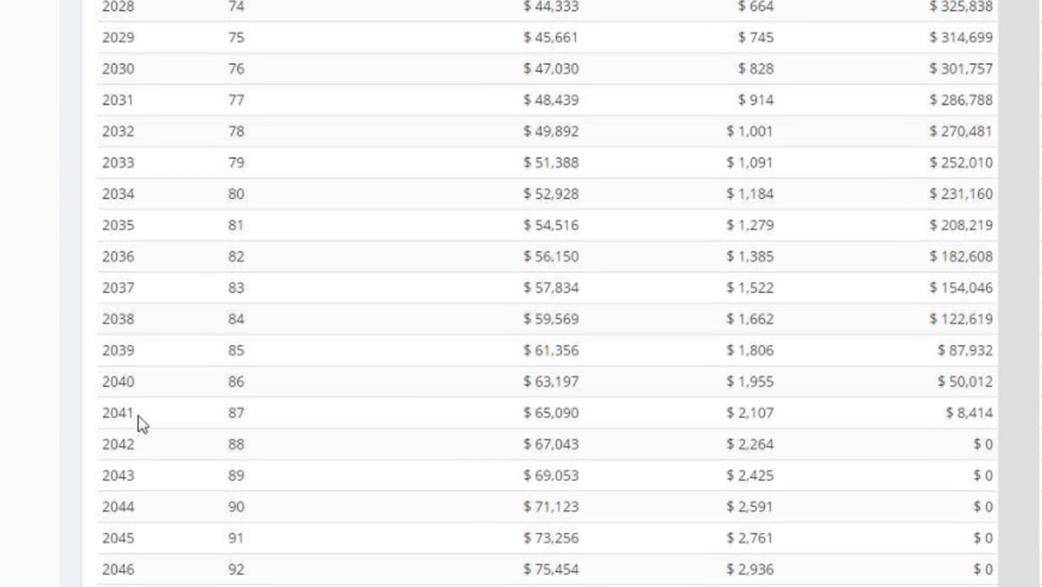
mouse_move(343, 420)
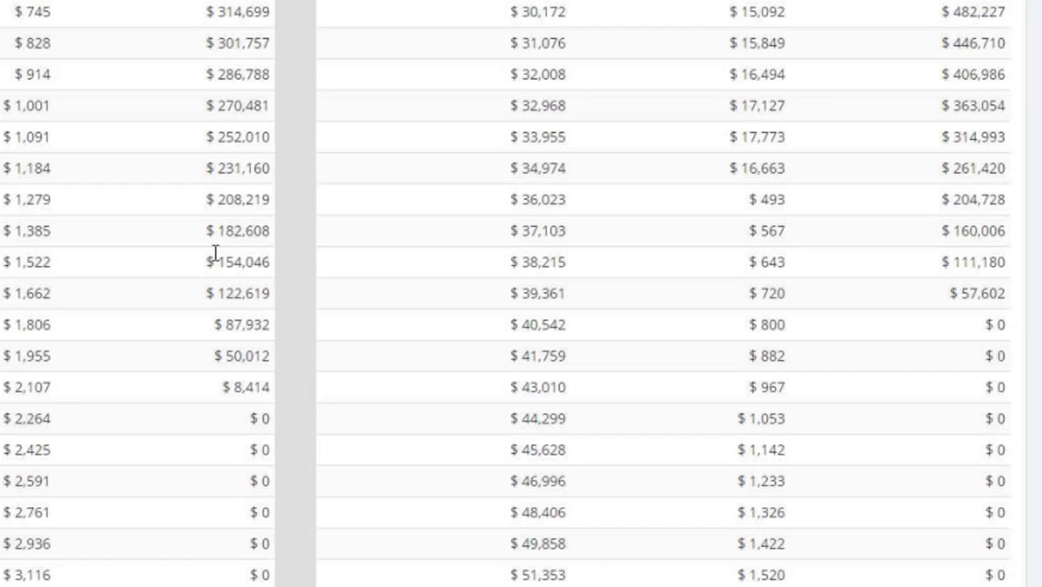
mouse_move(221, 420)
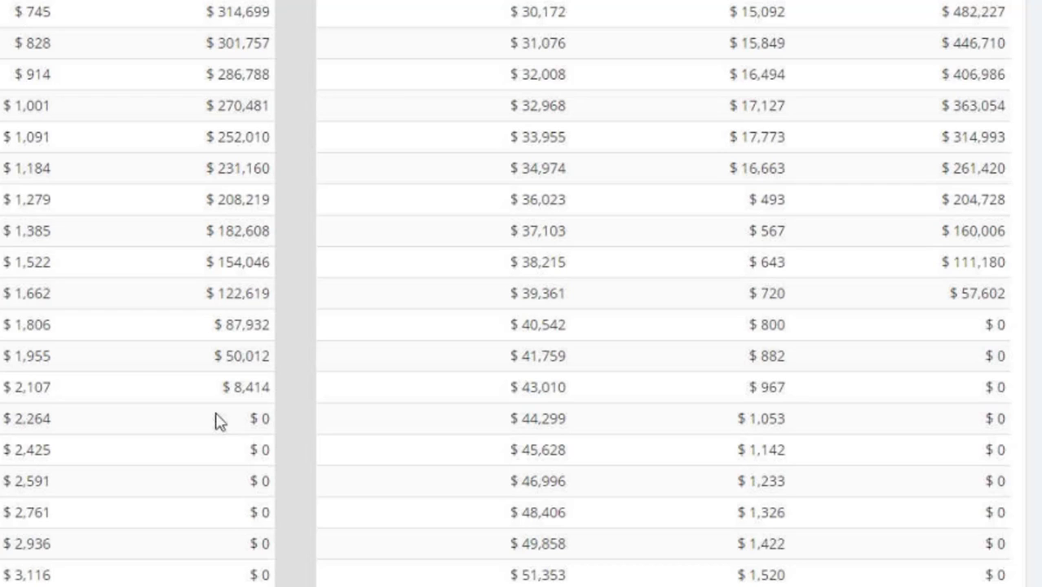
mouse_move(277, 441)
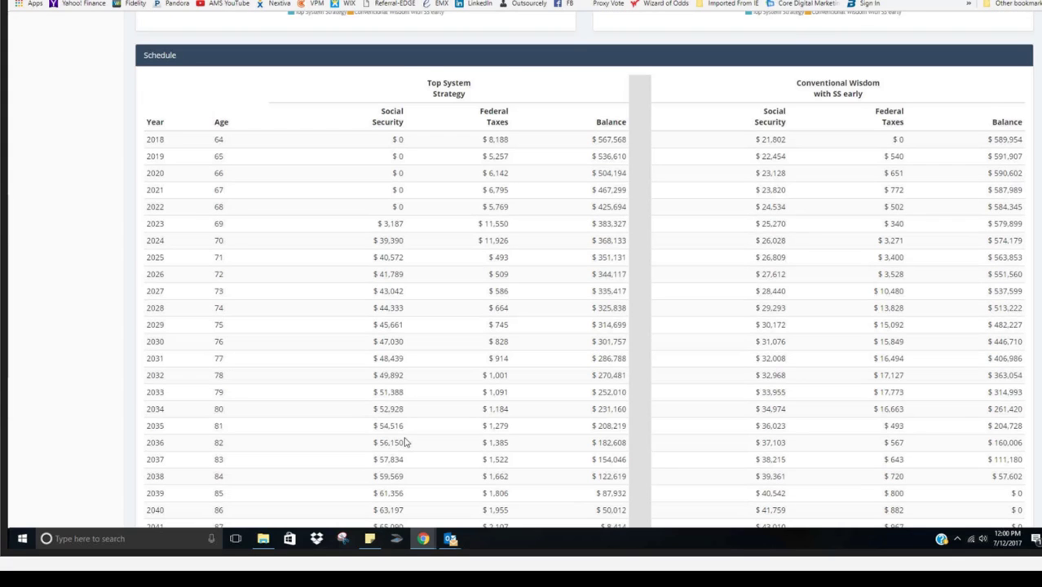
scroll("down", 3)
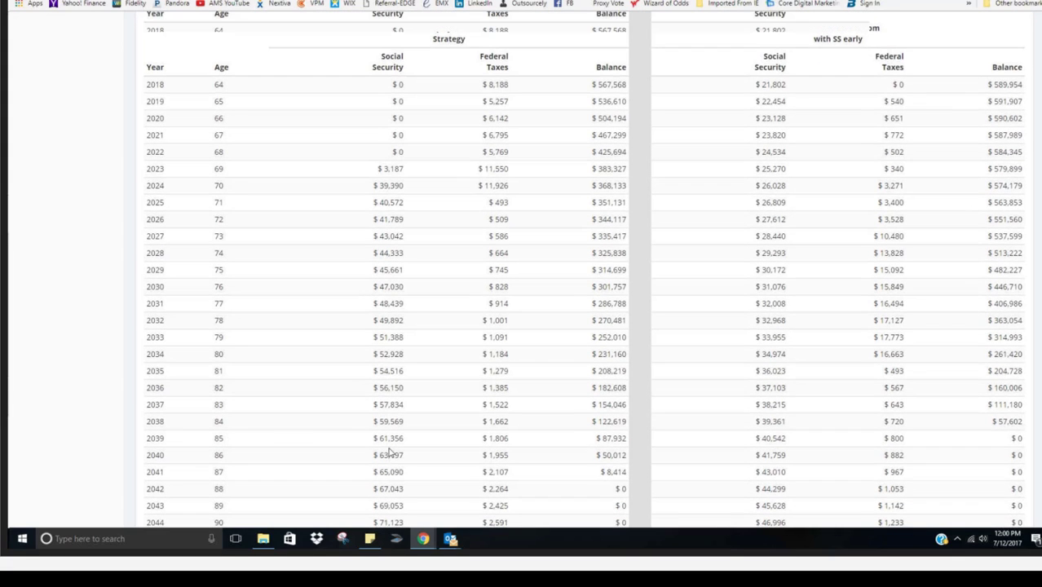
scroll("down", 3)
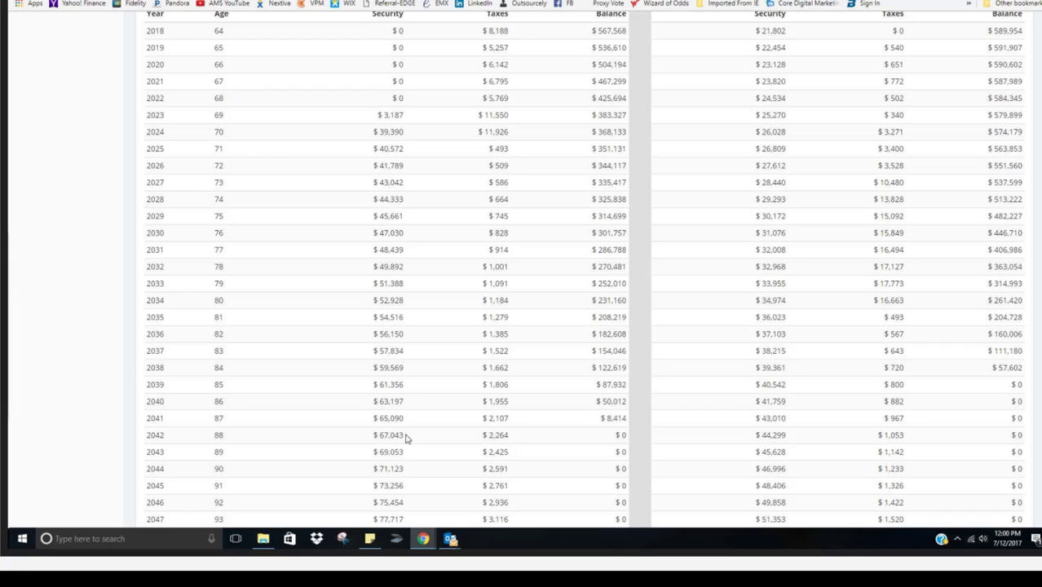
mouse_move(783, 437)
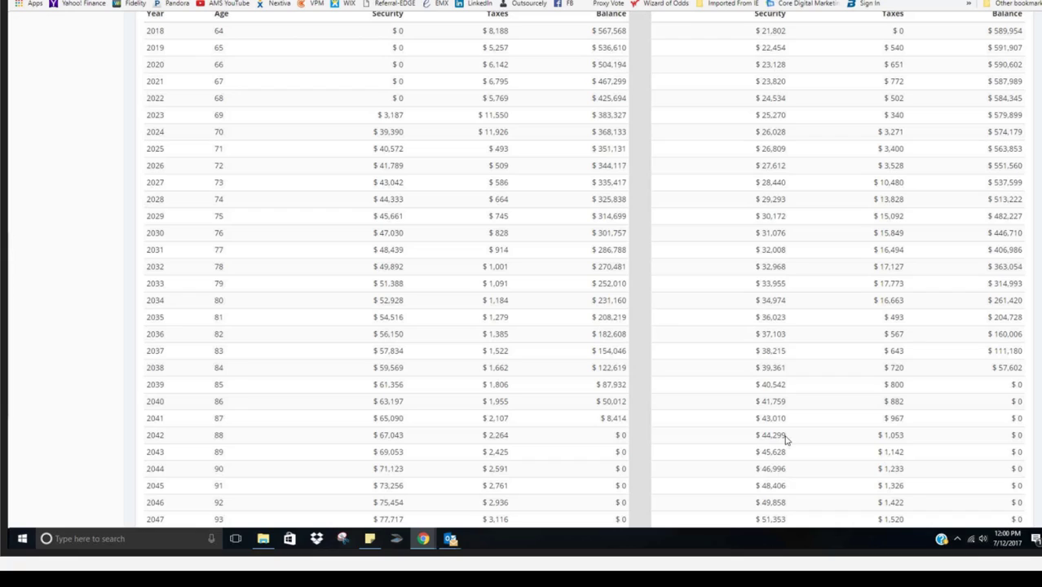
mouse_move(959, 434)
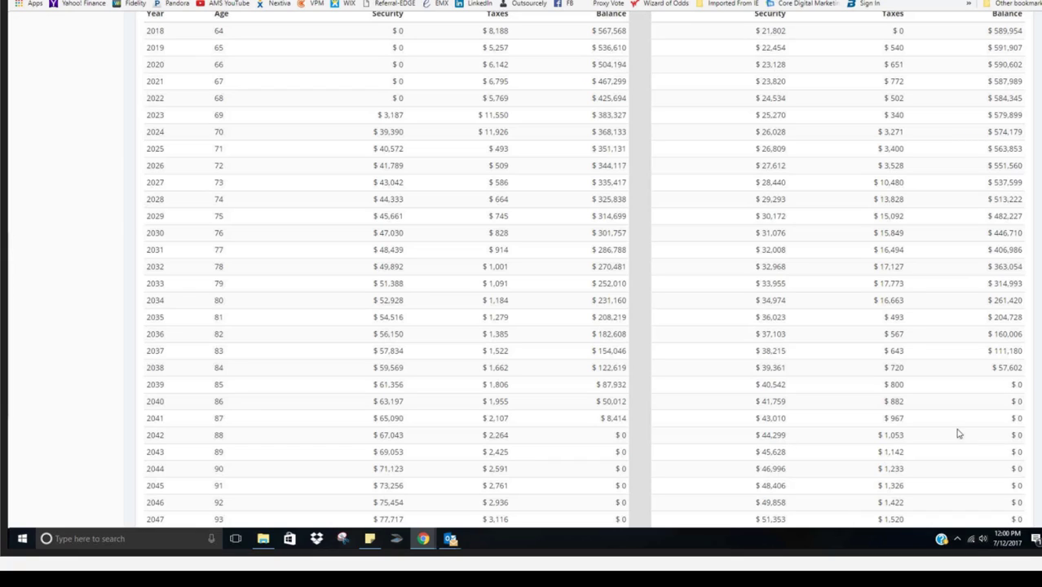
mouse_move(793, 447)
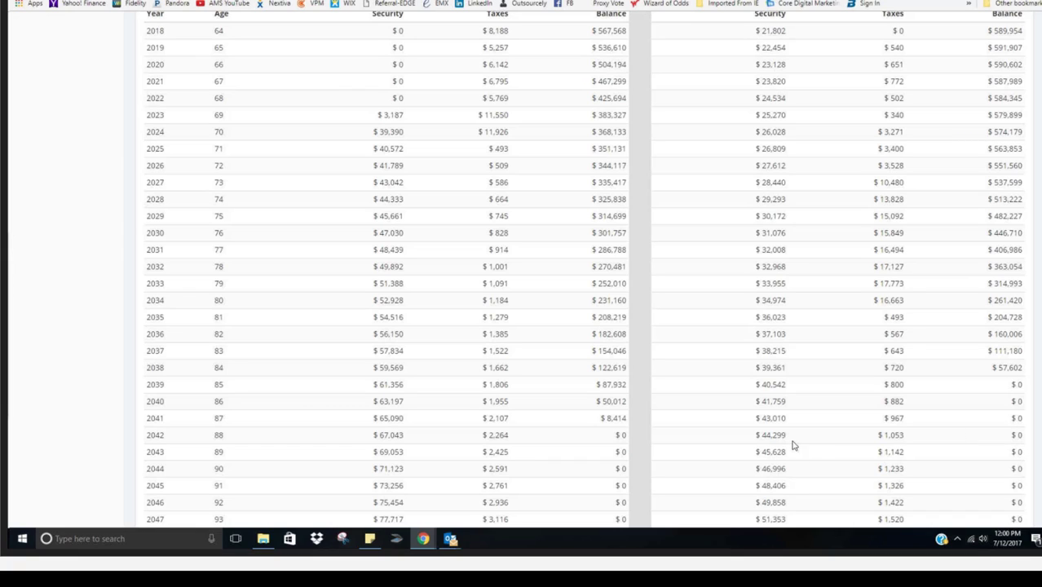
mouse_move(759, 446)
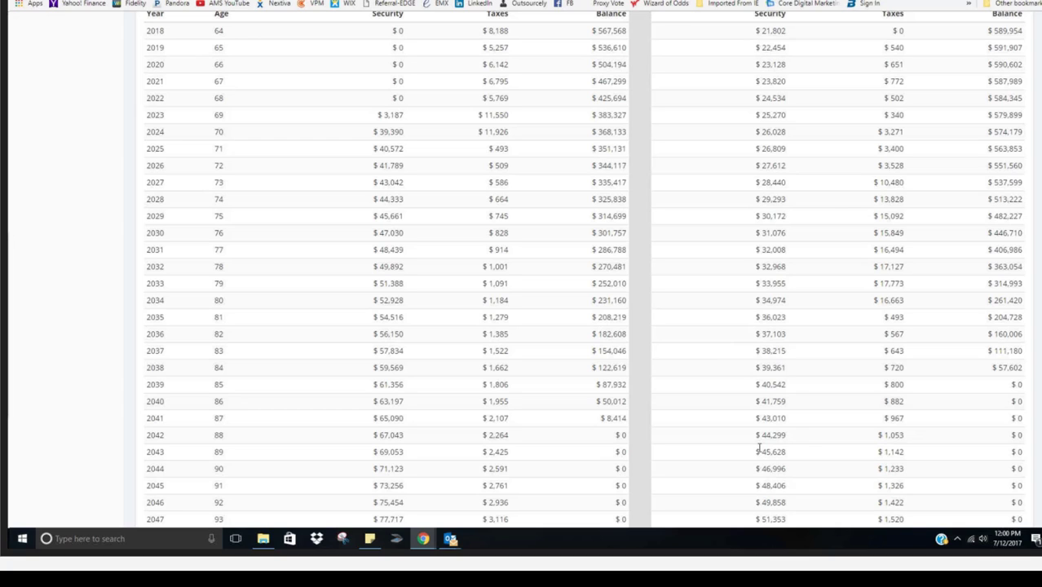
Scroll to the Totals row: $94,330 federal taxes versus $150,510
scroll("down", 3)
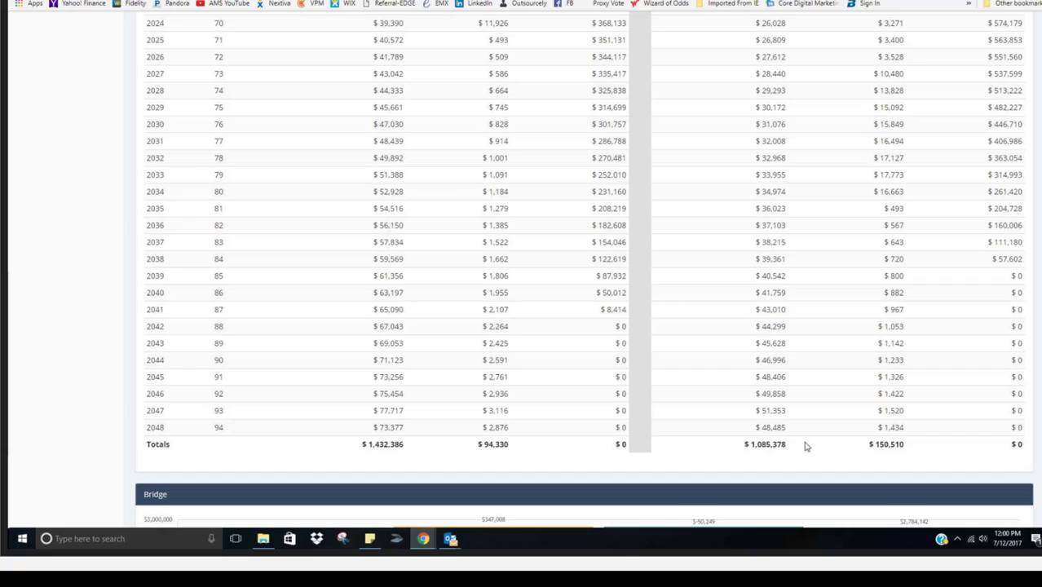
mouse_move(383, 360)
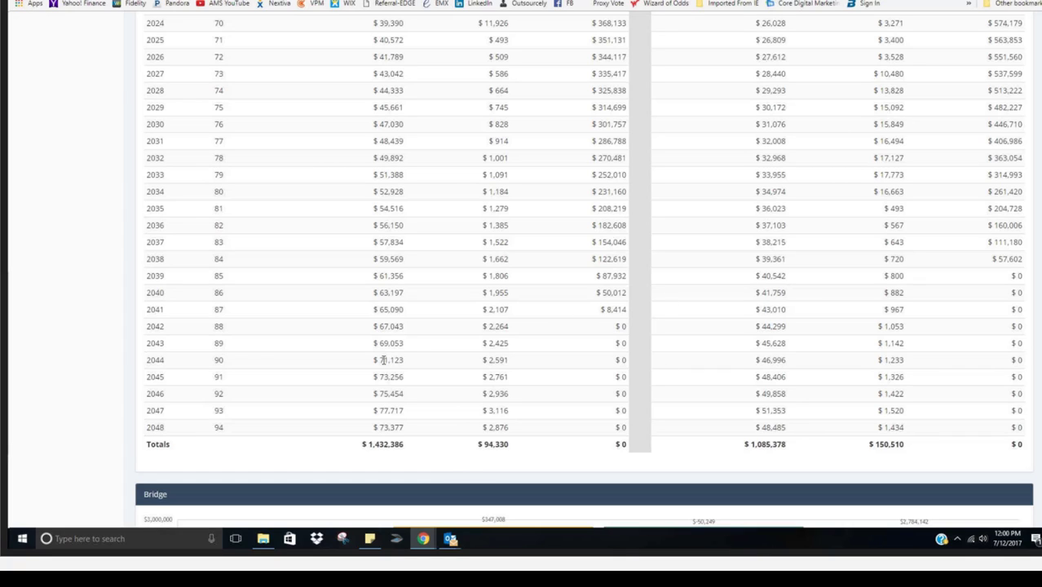
mouse_move(378, 458)
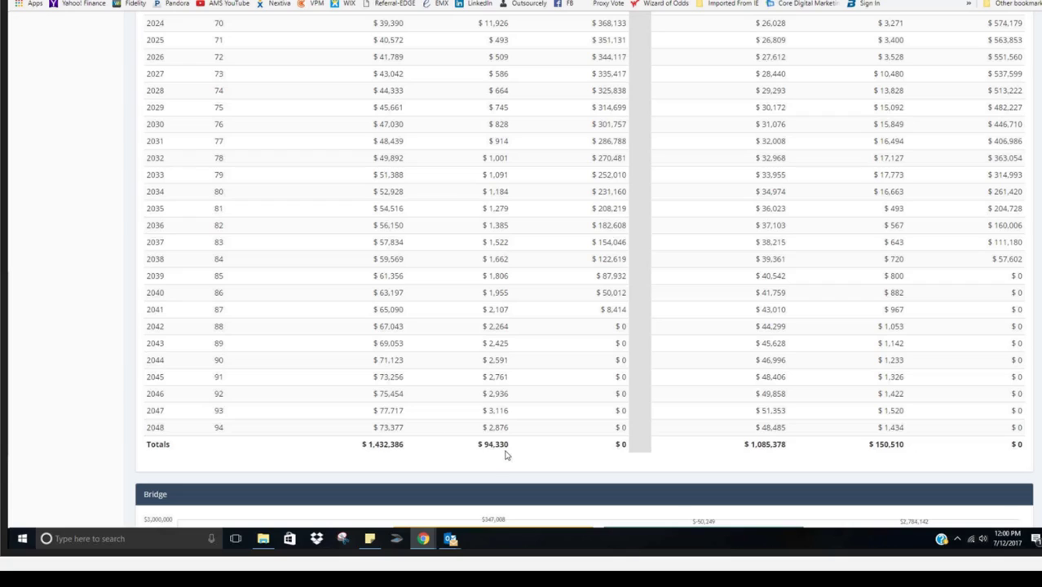
mouse_move(499, 453)
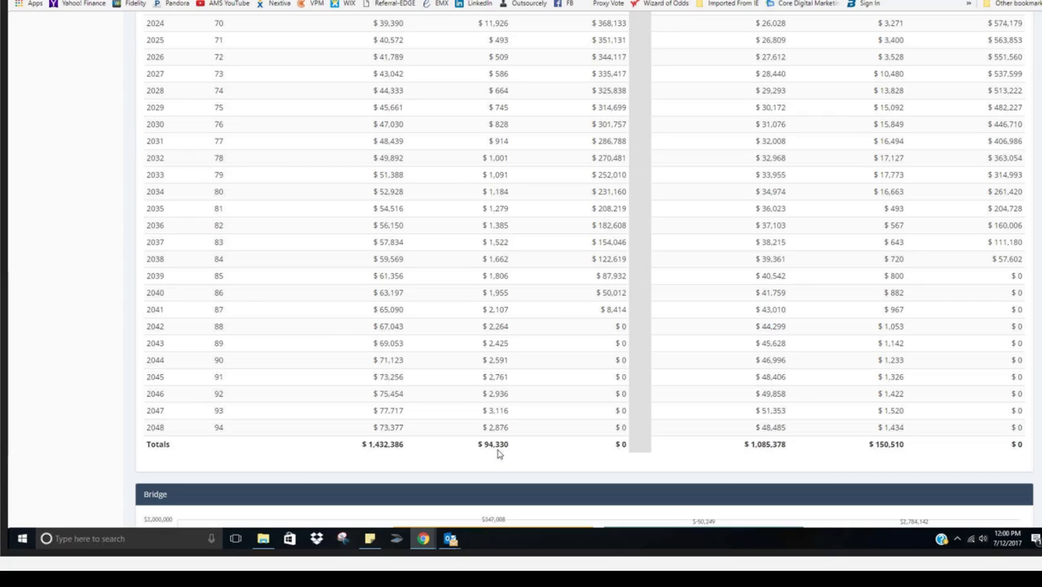
mouse_move(581, 457)
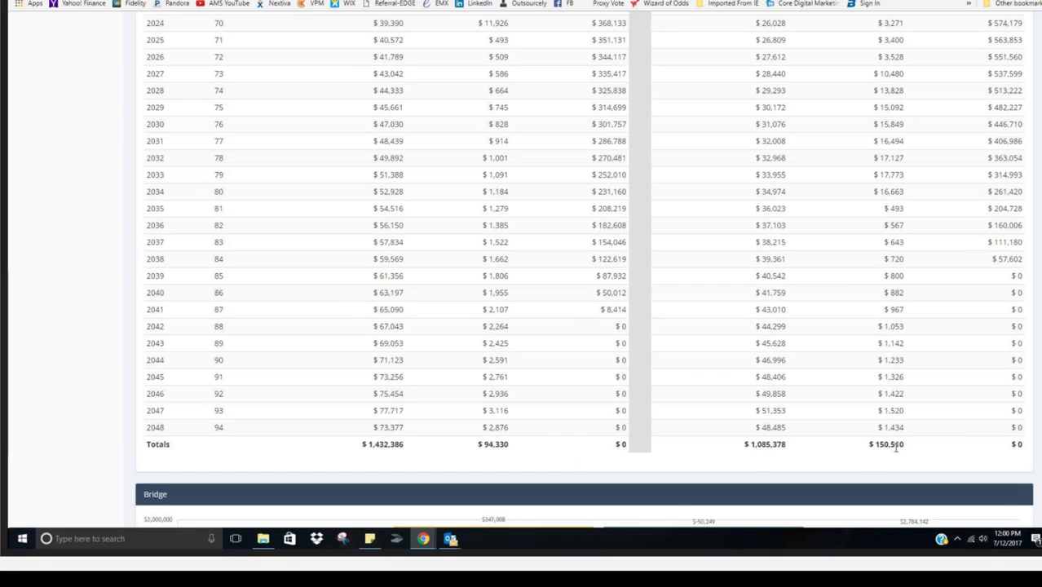
mouse_move(906, 447)
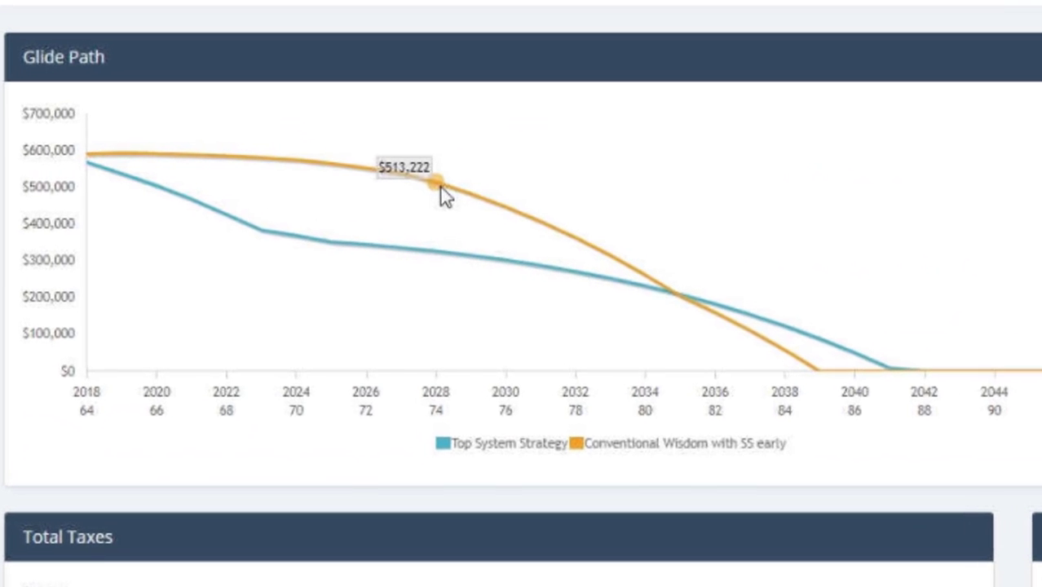
mouse_move(195, 168)
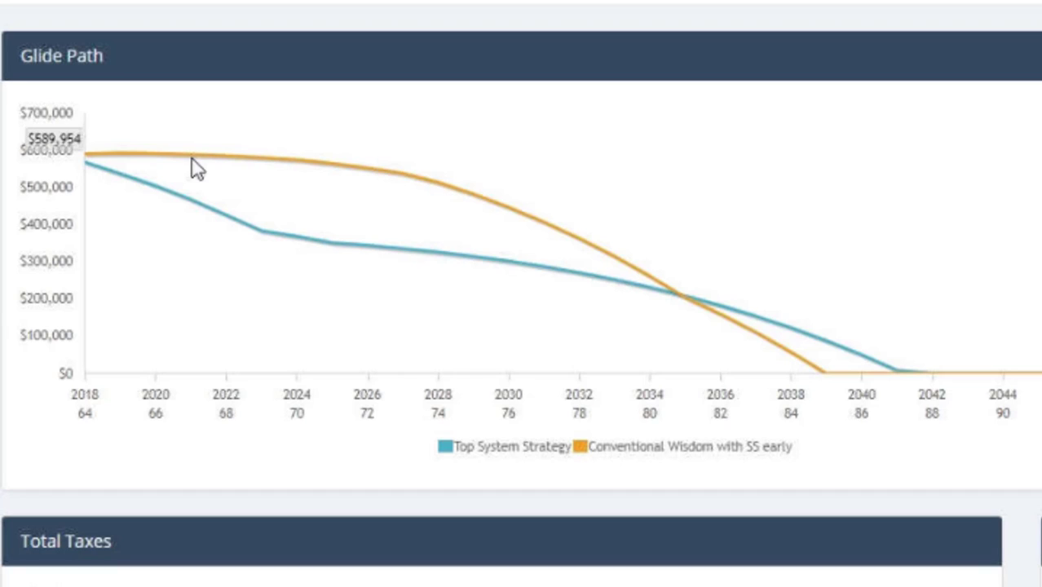
mouse_move(426, 210)
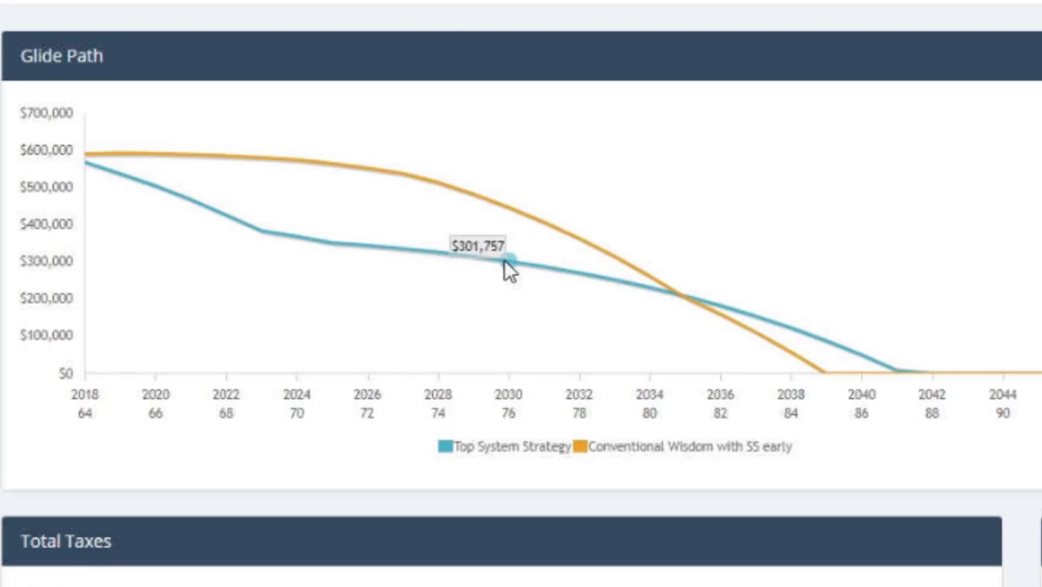
mouse_move(498, 269)
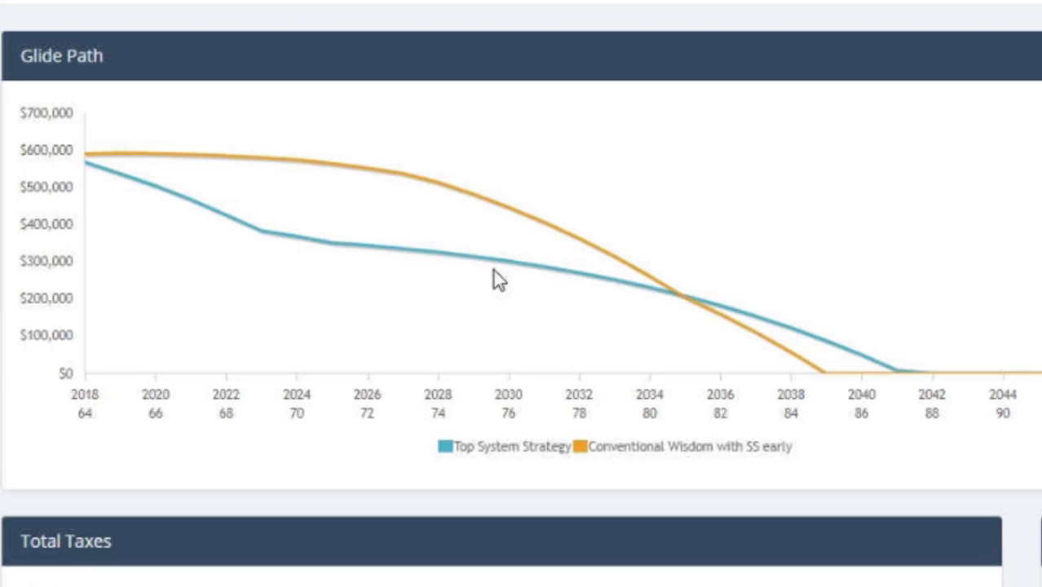
mouse_move(176, 178)
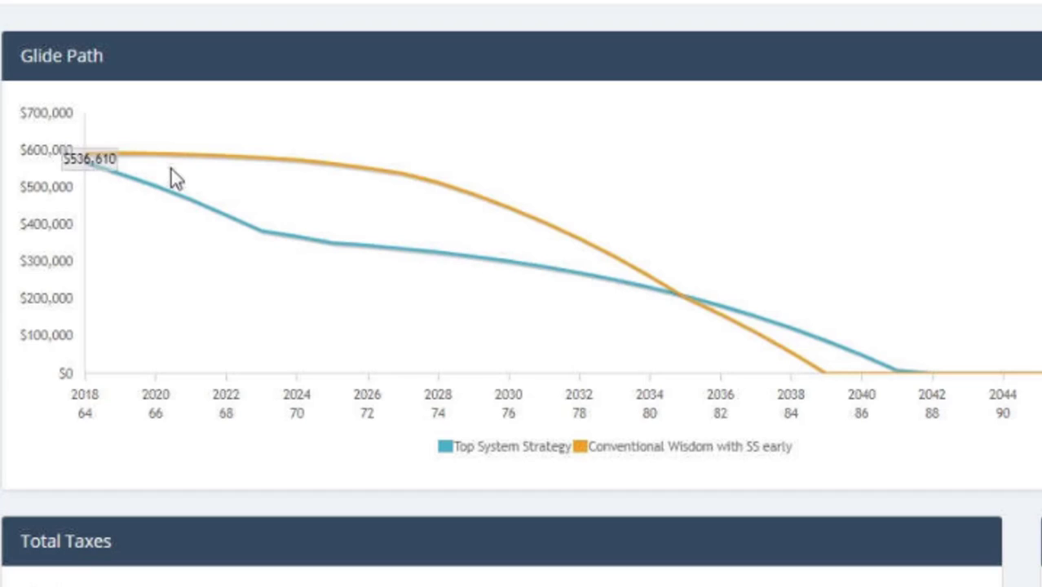
mouse_move(326, 204)
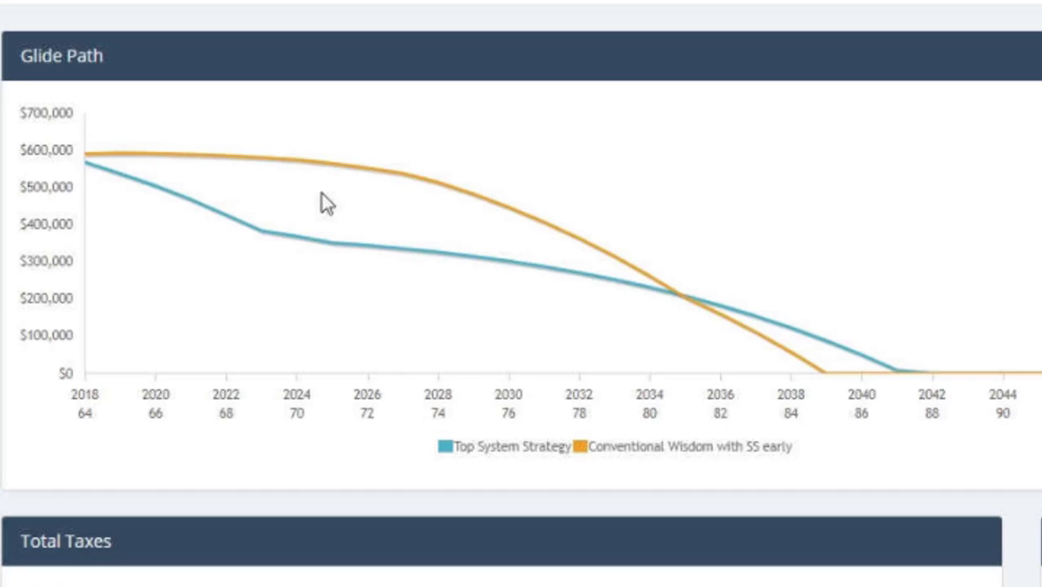
mouse_move(302, 234)
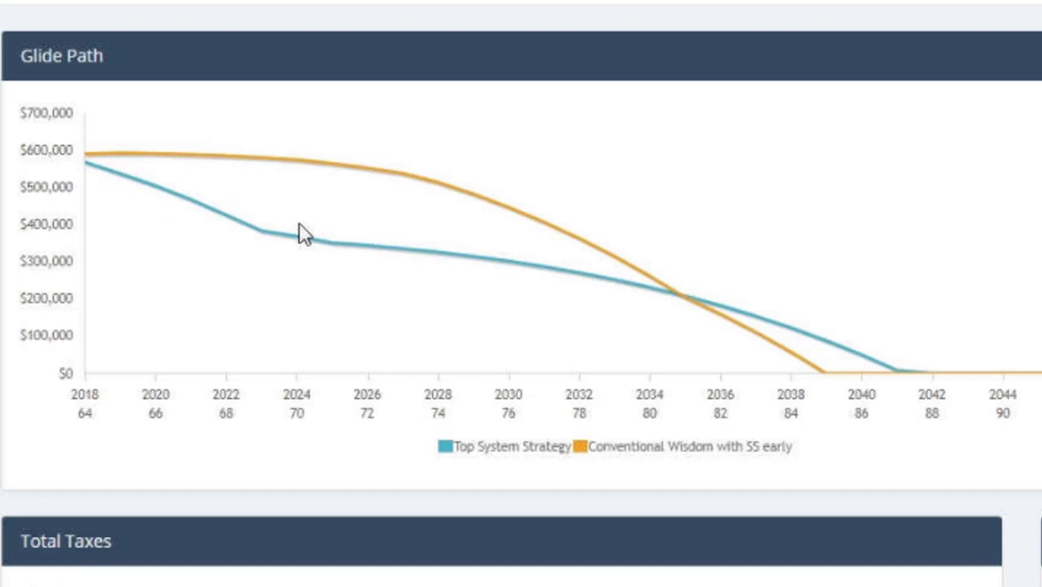
mouse_move(795, 317)
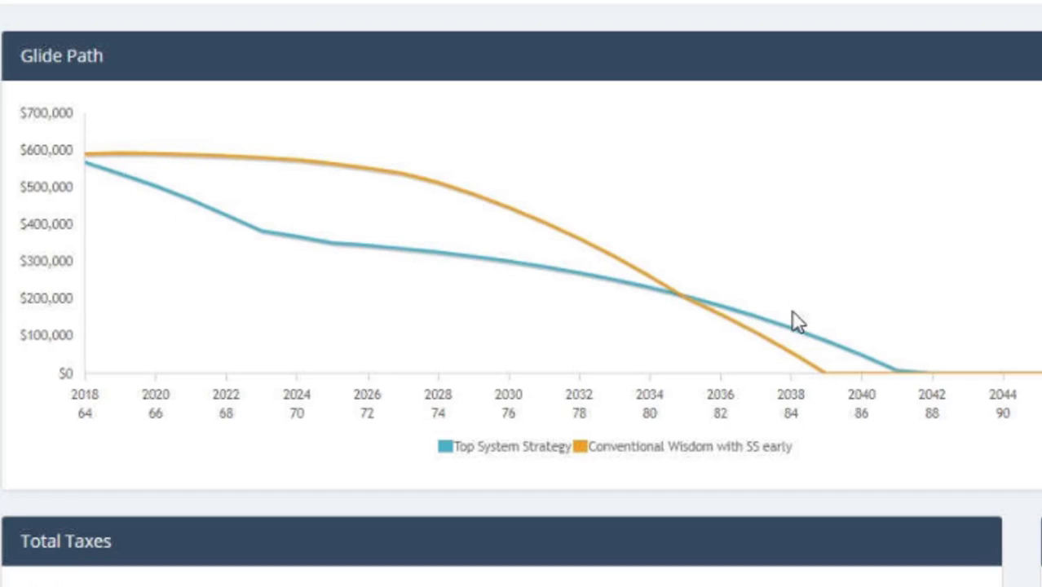
mouse_move(681, 308)
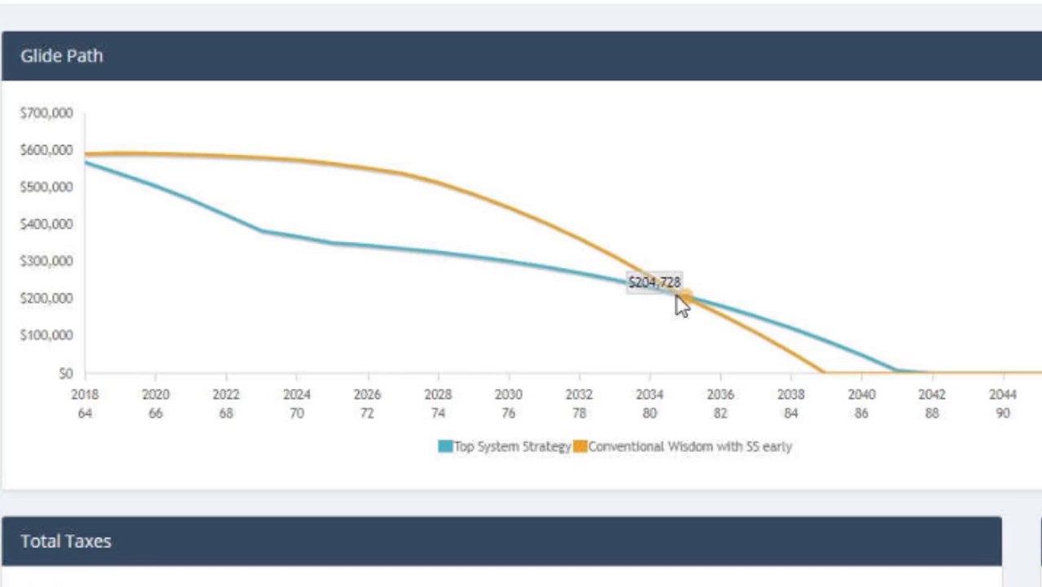
mouse_move(821, 342)
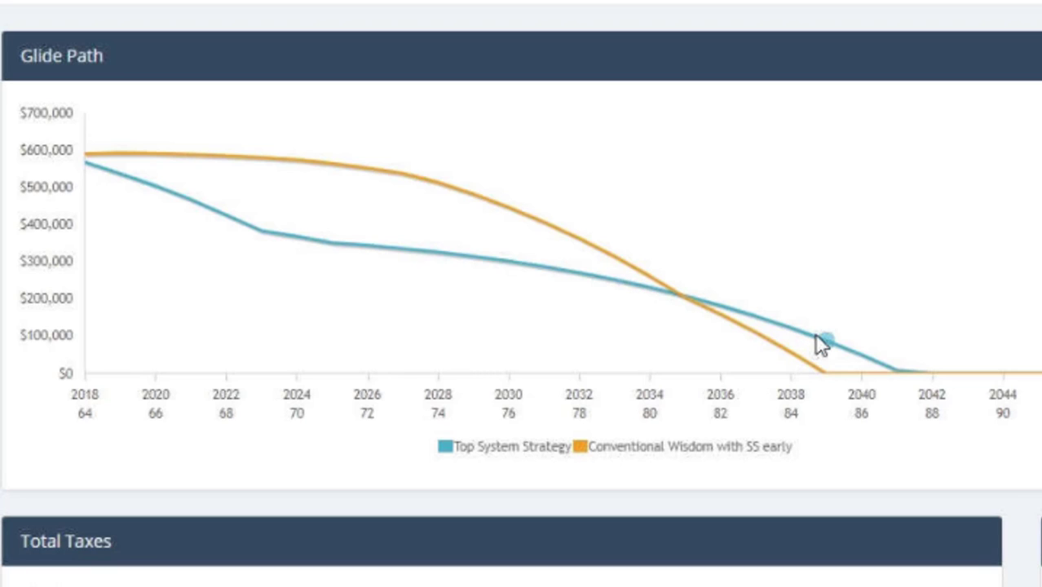
mouse_move(851, 329)
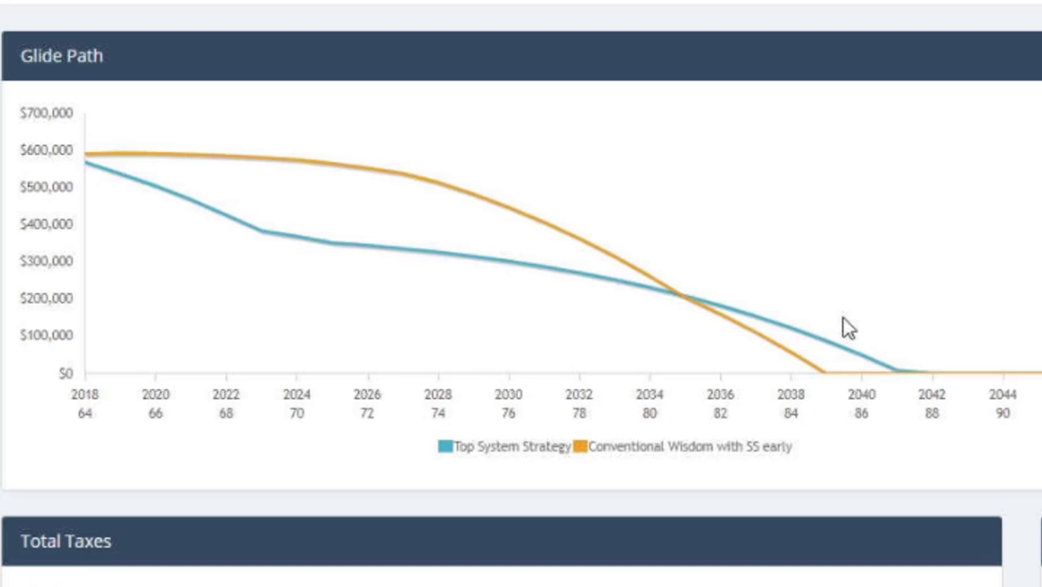
mouse_move(942, 322)
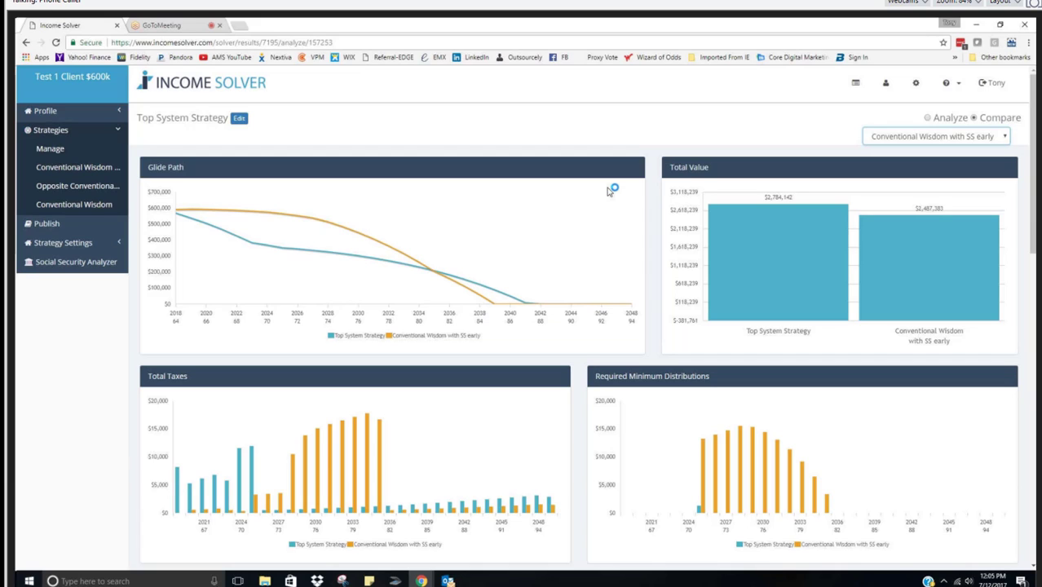
mouse_move(608, 190)
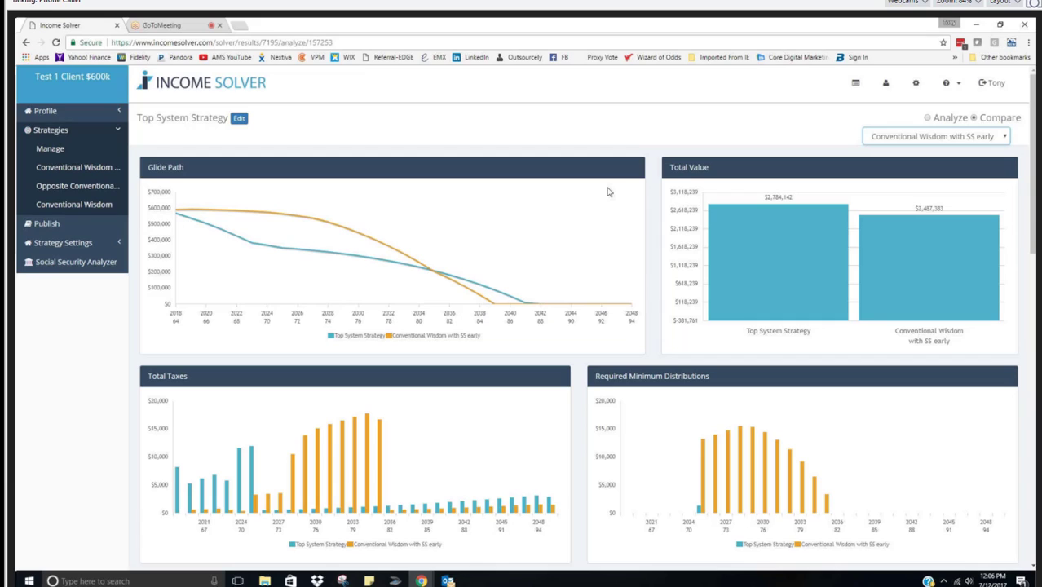
mouse_move(927, 114)
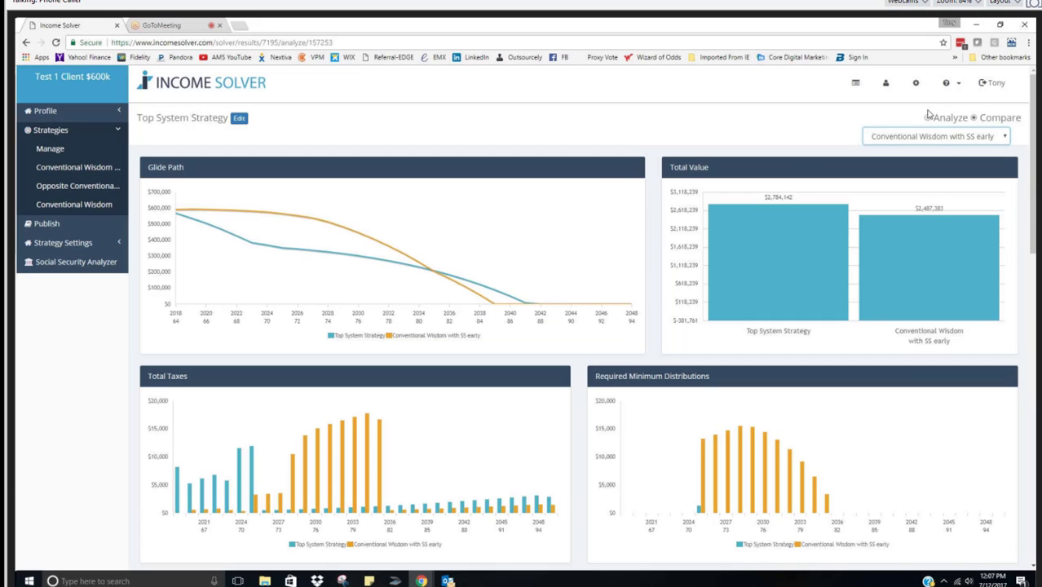